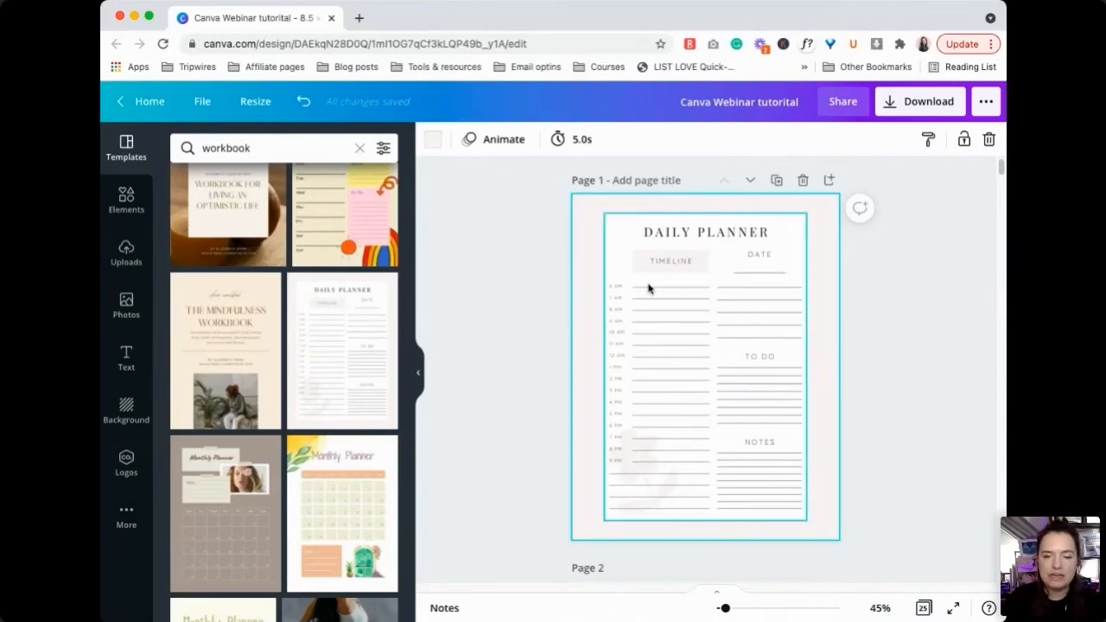
mouse_move(596, 380)
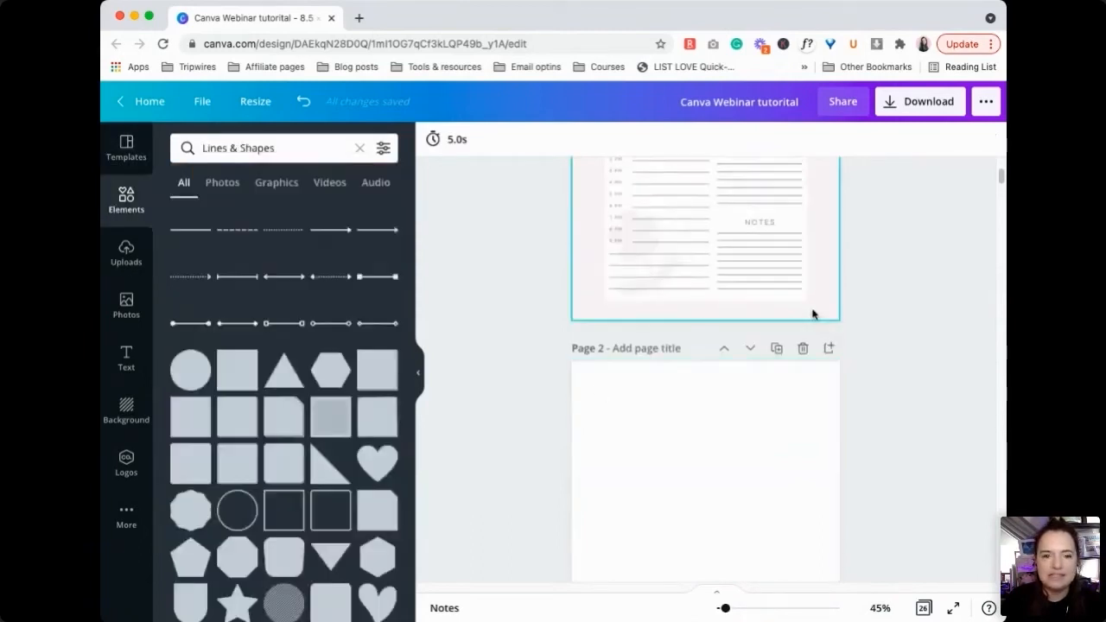
- Add a square and stretch it into a thin, wide teal bar at the top of page 2
left_click(619, 387)
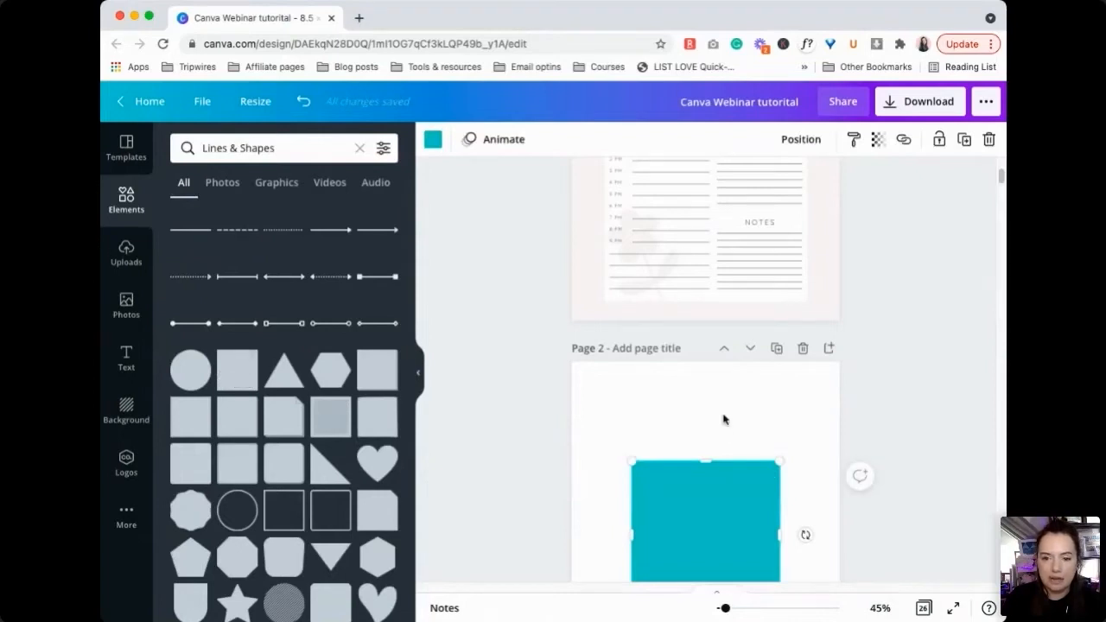
left_click_drag(705, 518, 681, 416)
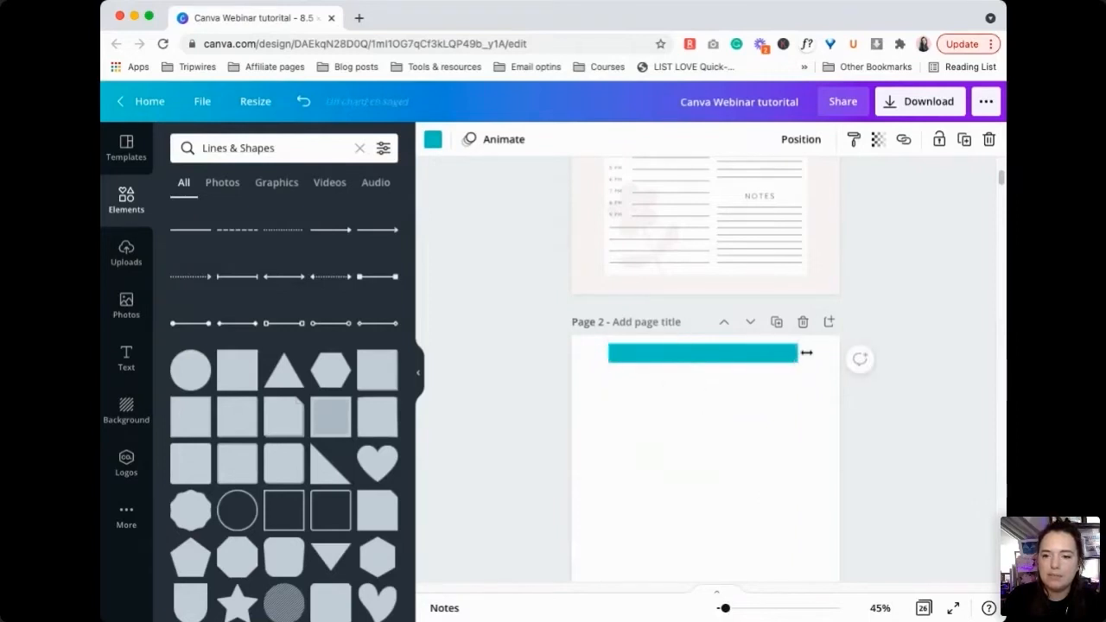
left_click_drag(806, 352, 832, 352)
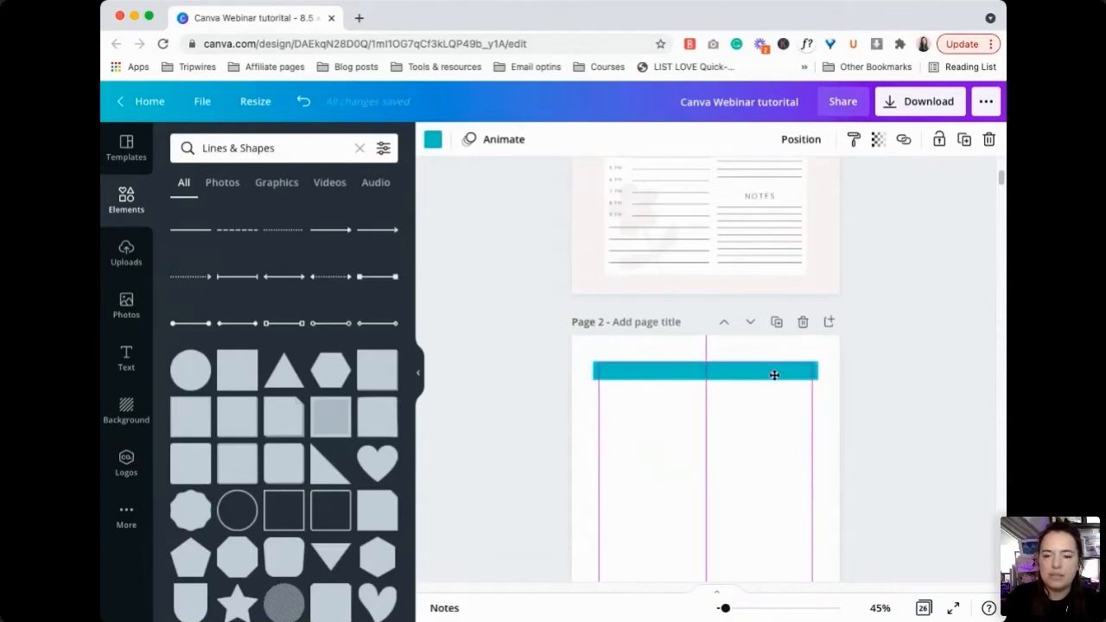
left_click(773, 373)
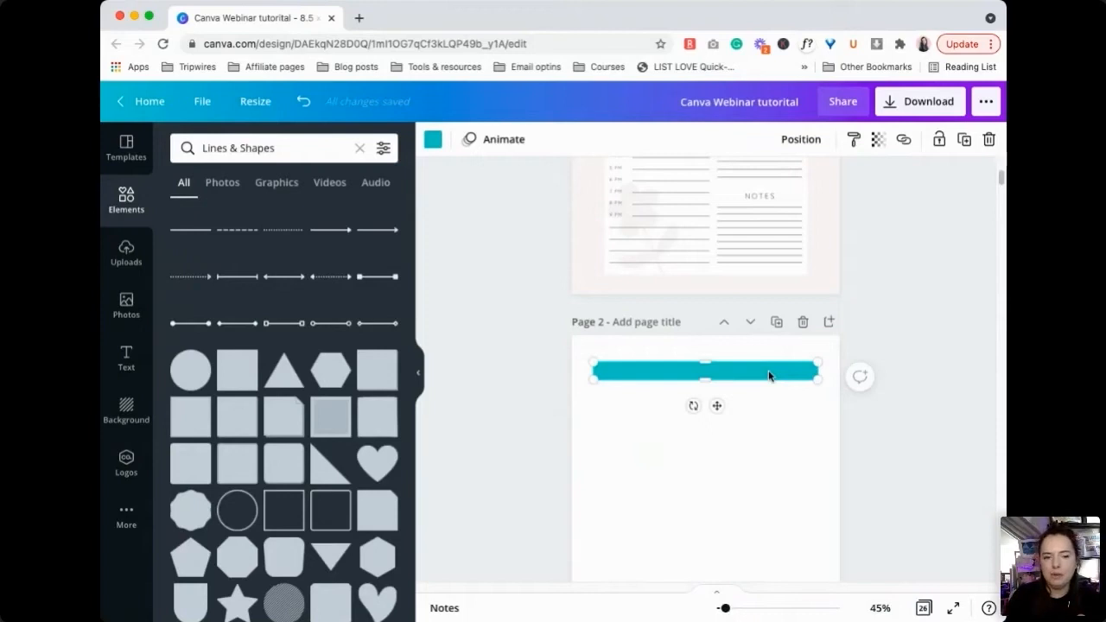
mouse_move(284, 510)
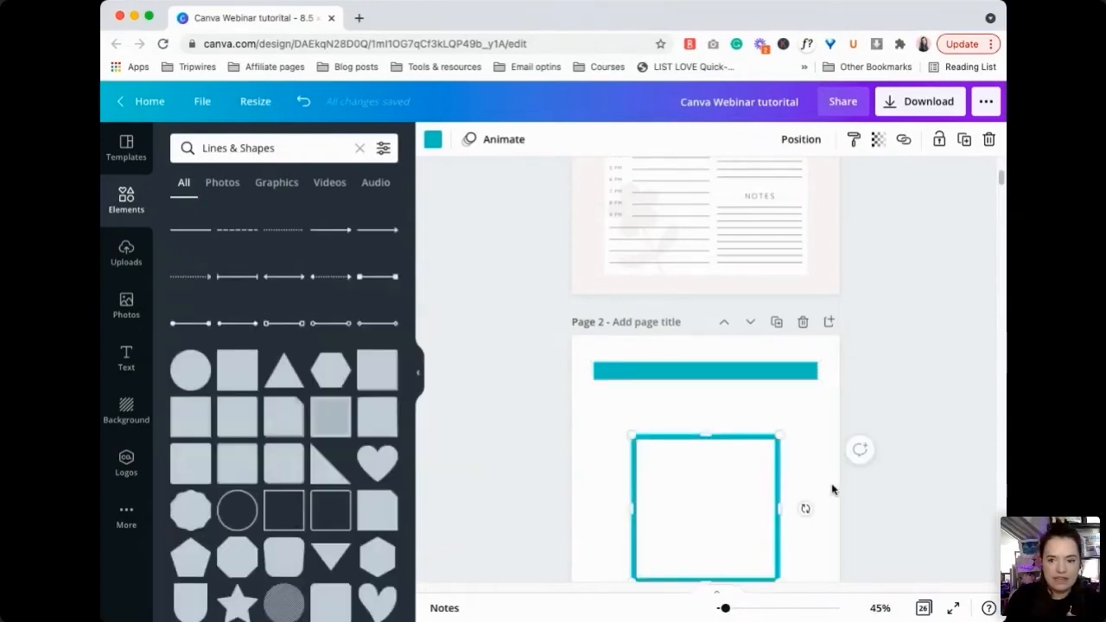
- Remove the stray outlined square and reselect the teal bar
left_click_drag(777, 508, 819, 515)
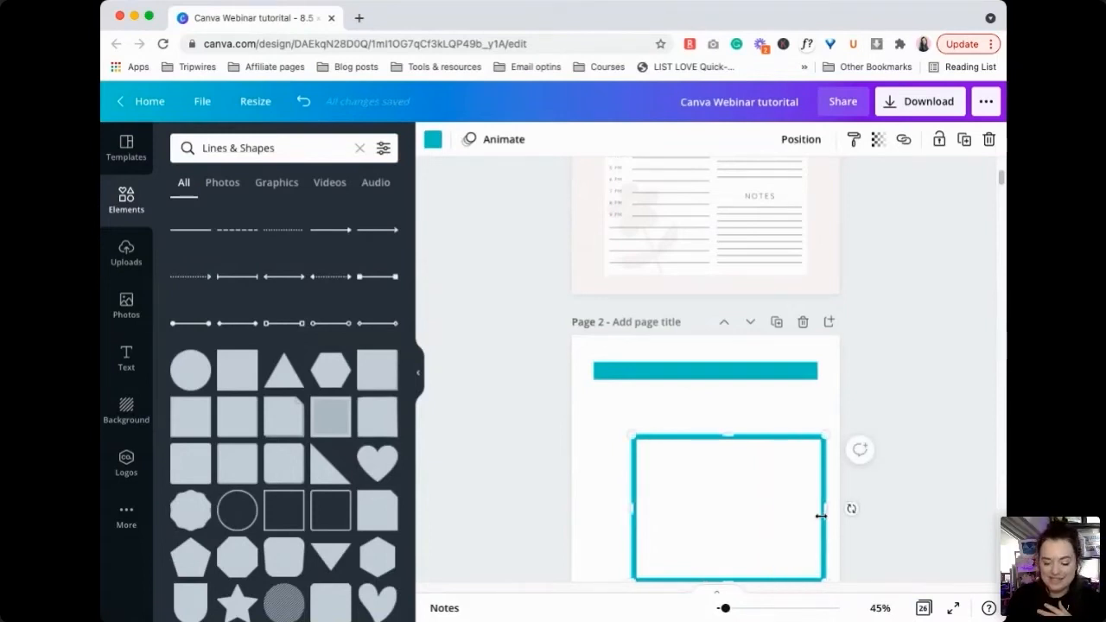
left_click(687, 415)
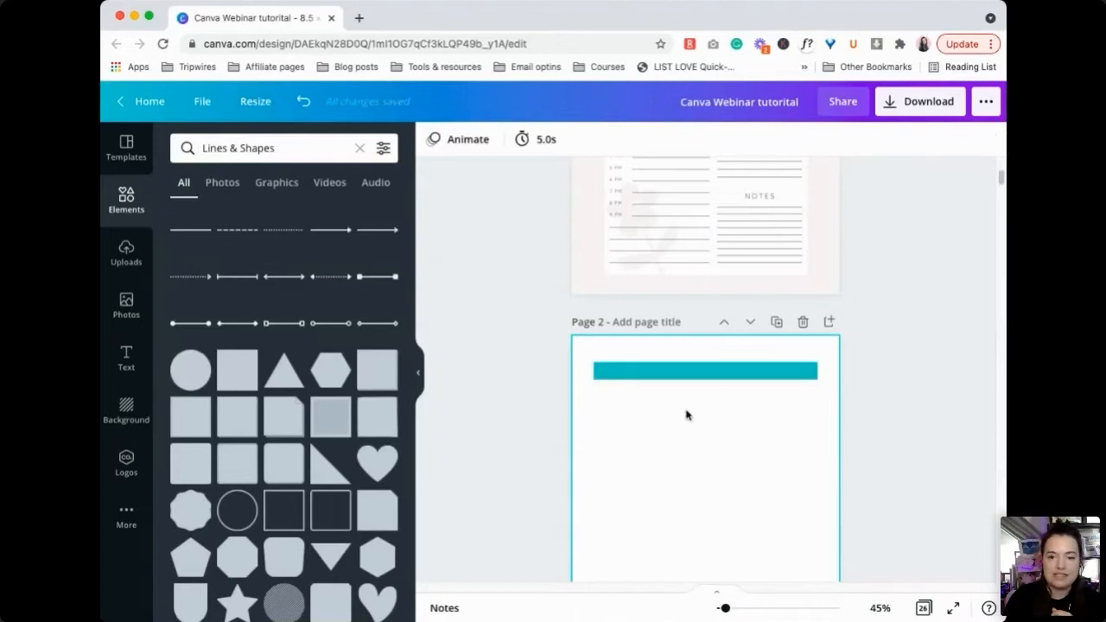
left_click(704, 370)
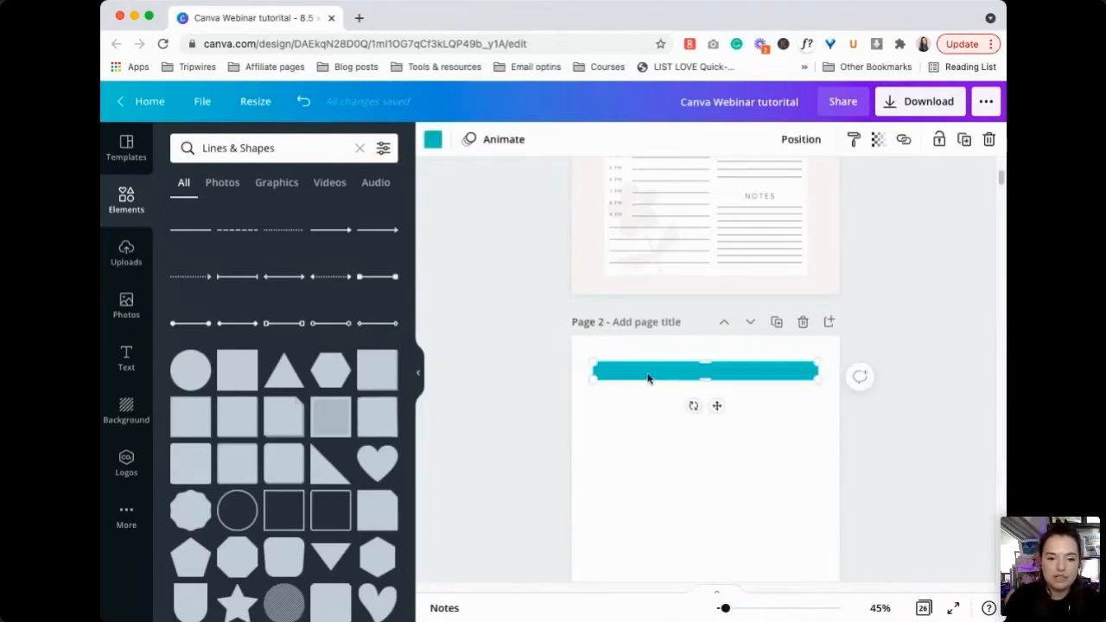
mouse_move(331, 510)
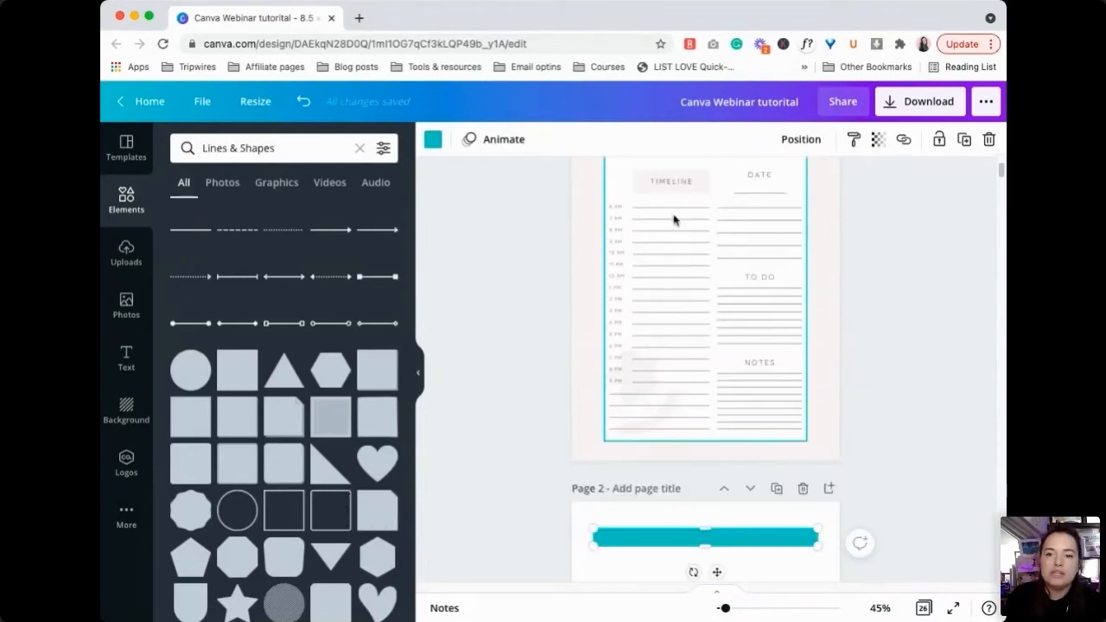
mouse_move(634, 209)
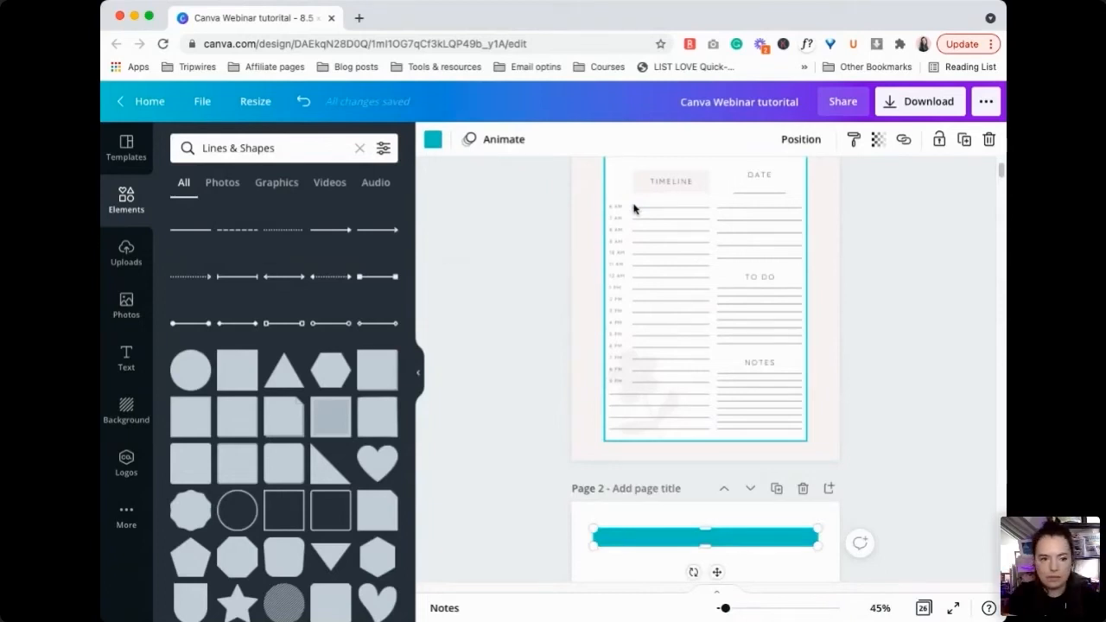
- Copy and duplicate the teal bar until eight stripes fill page 2, then select all eight
scroll("down", 3)
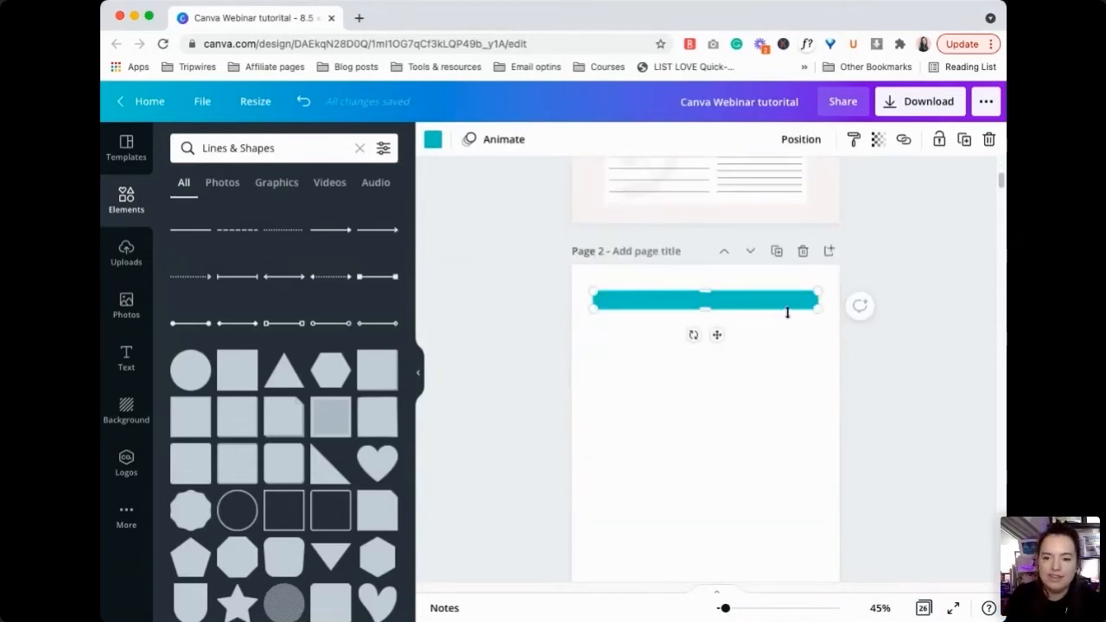
left_click_drag(816, 301, 826, 301)
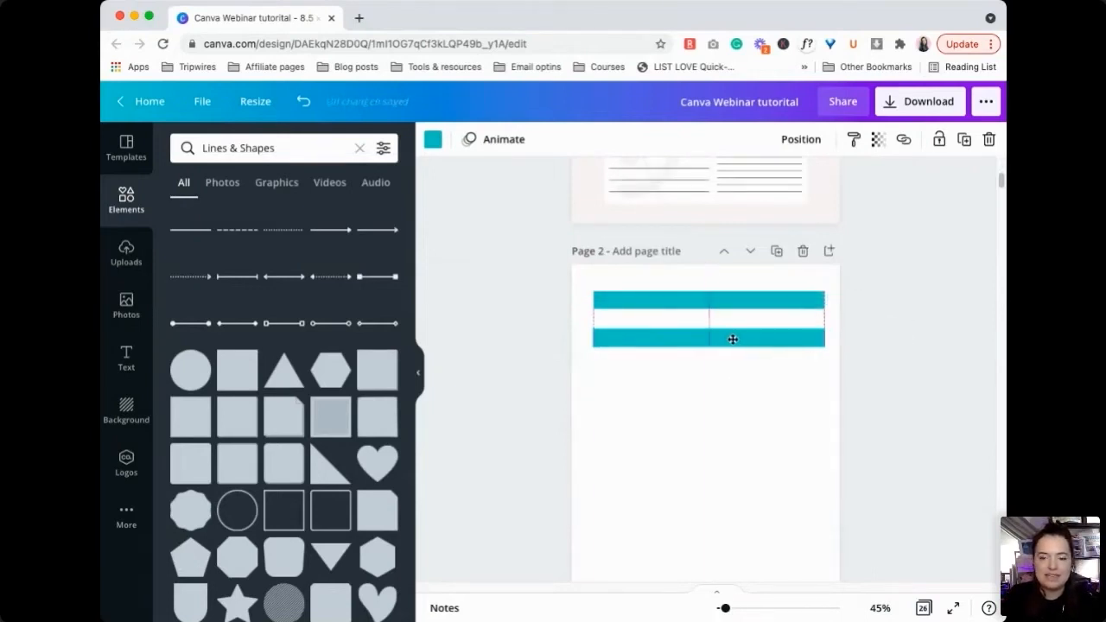
left_click(732, 338)
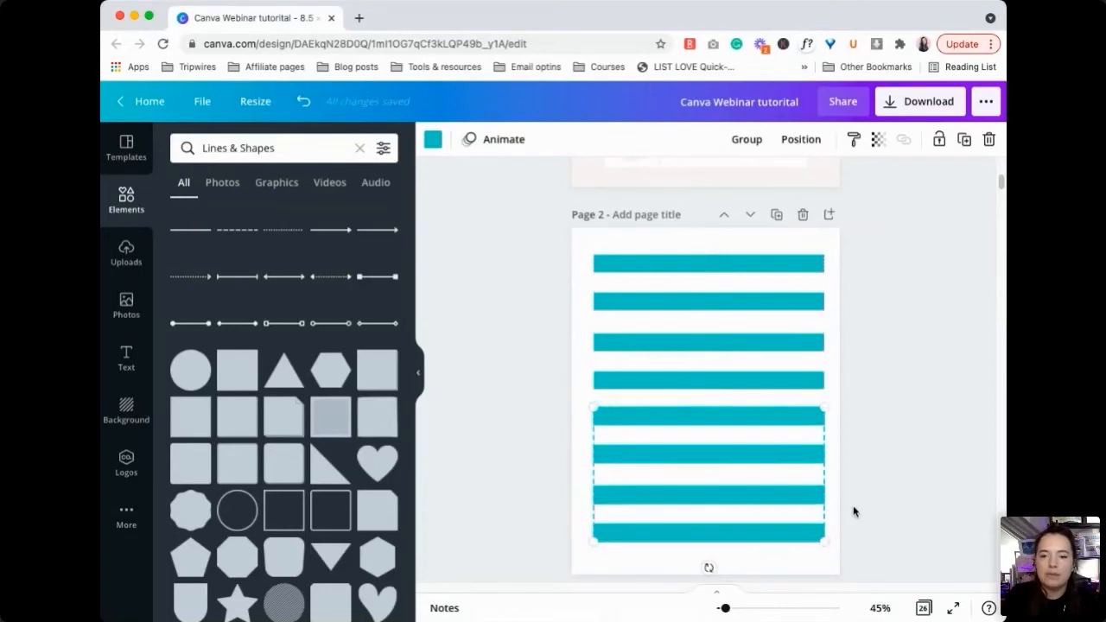
scroll("down", 3)
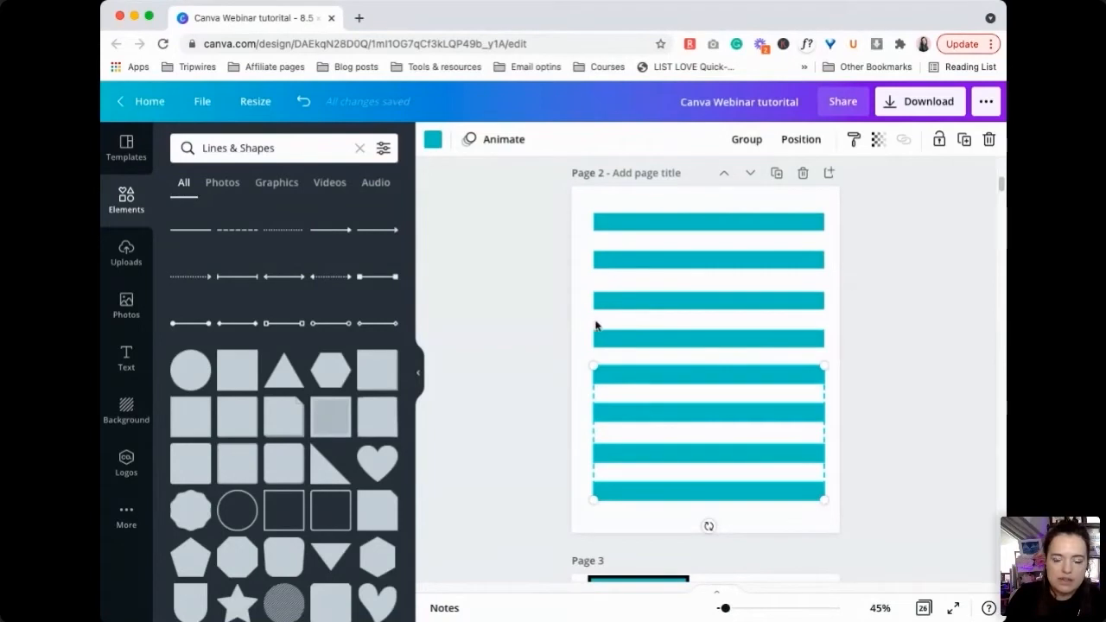
left_click(861, 500)
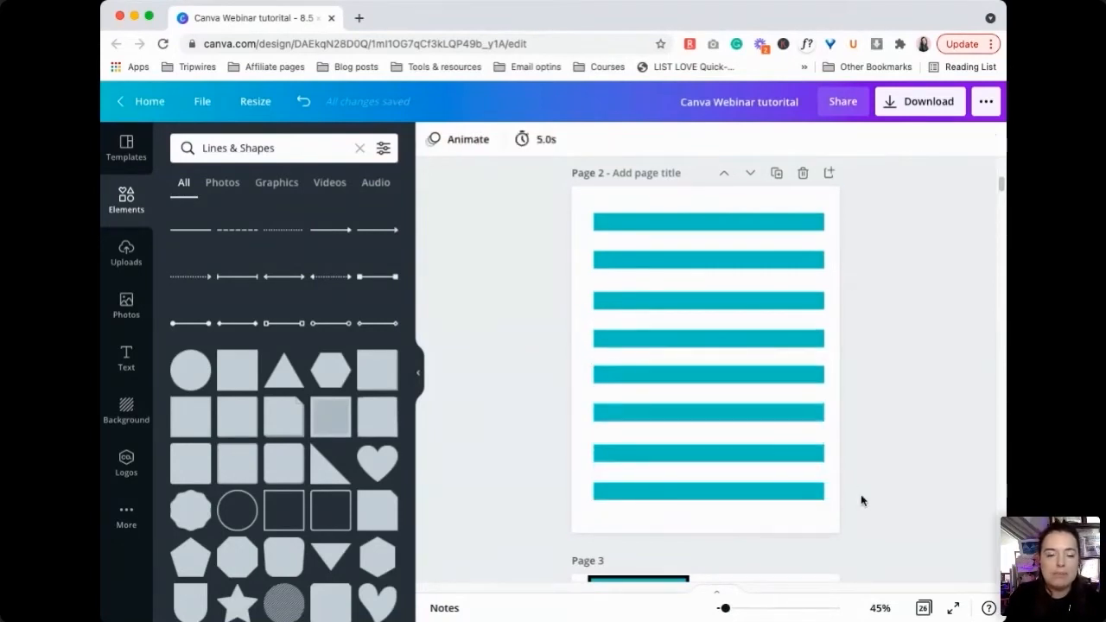
left_click(704, 358)
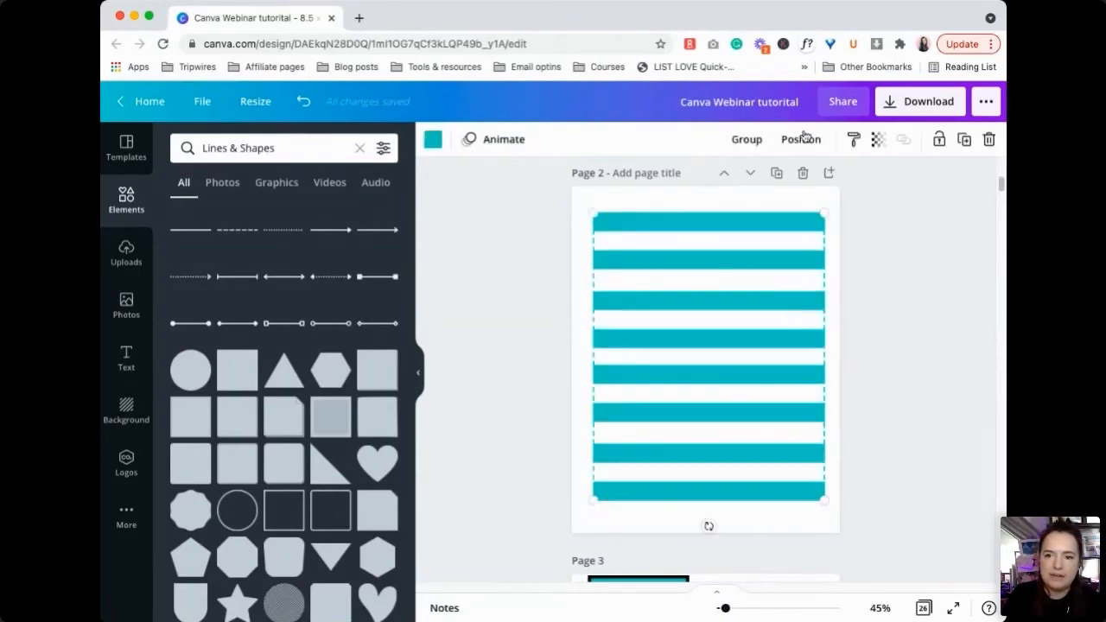
- Apply Position > Tidy up to the eight selected stripes
left_click(800, 139)
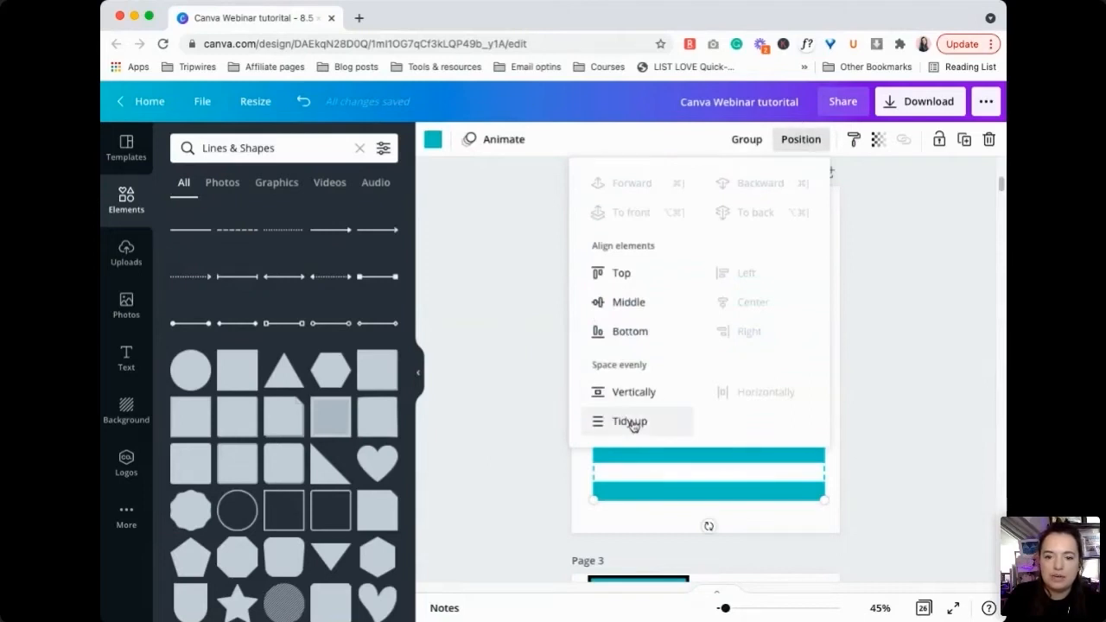
left_click(629, 422)
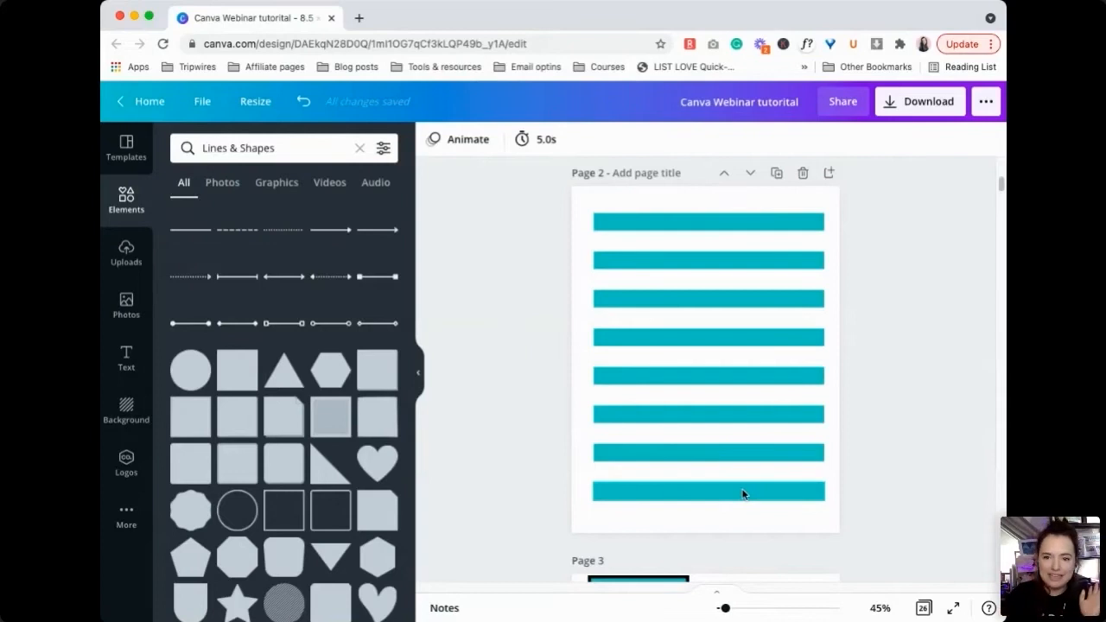
- Reselect the jumbled eight stripes and tidy them back into even spacing
left_click(709, 423)
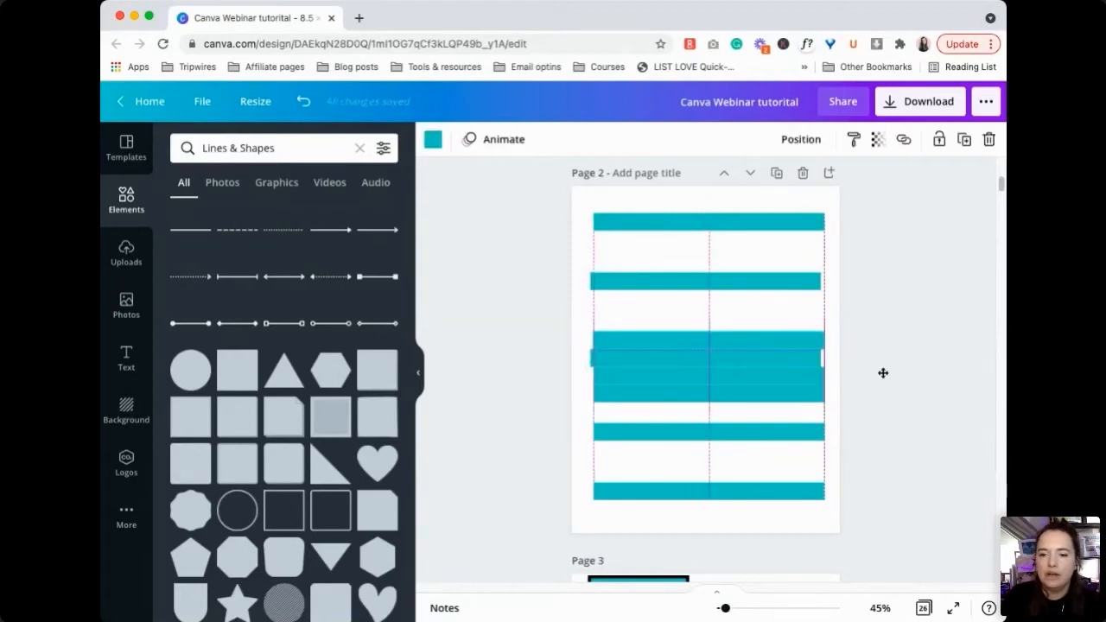
left_click(706, 354)
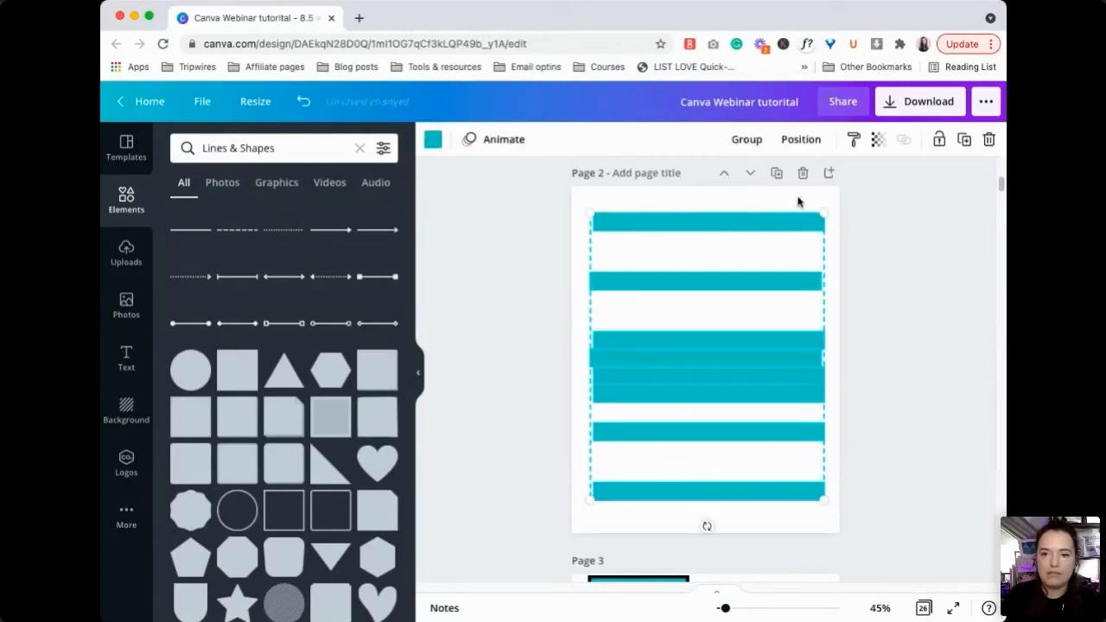
left_click(799, 139)
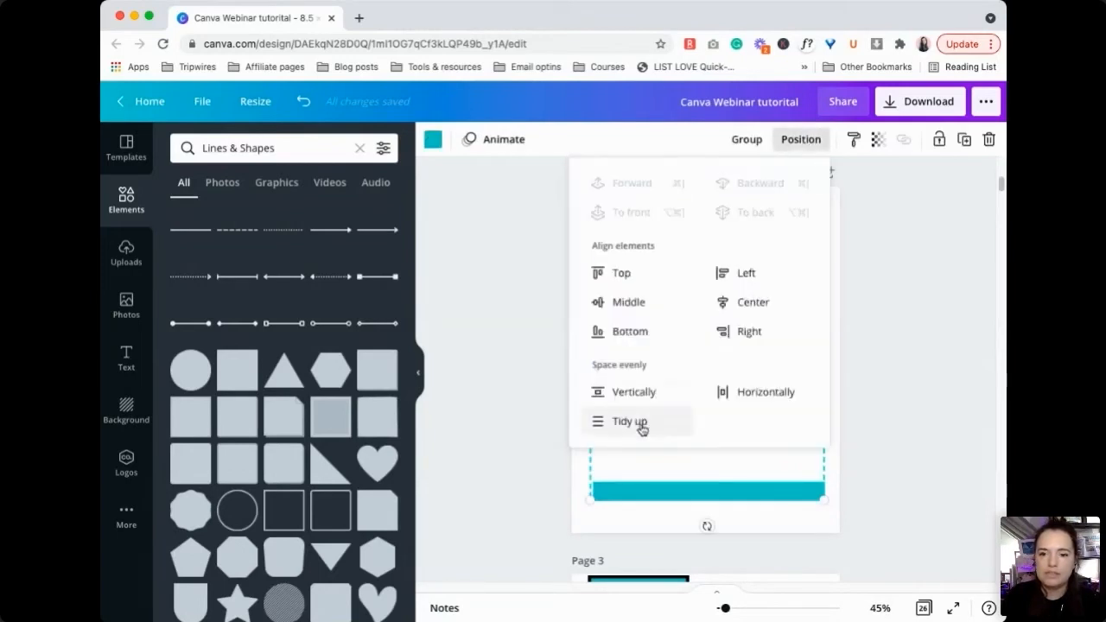
left_click(626, 420)
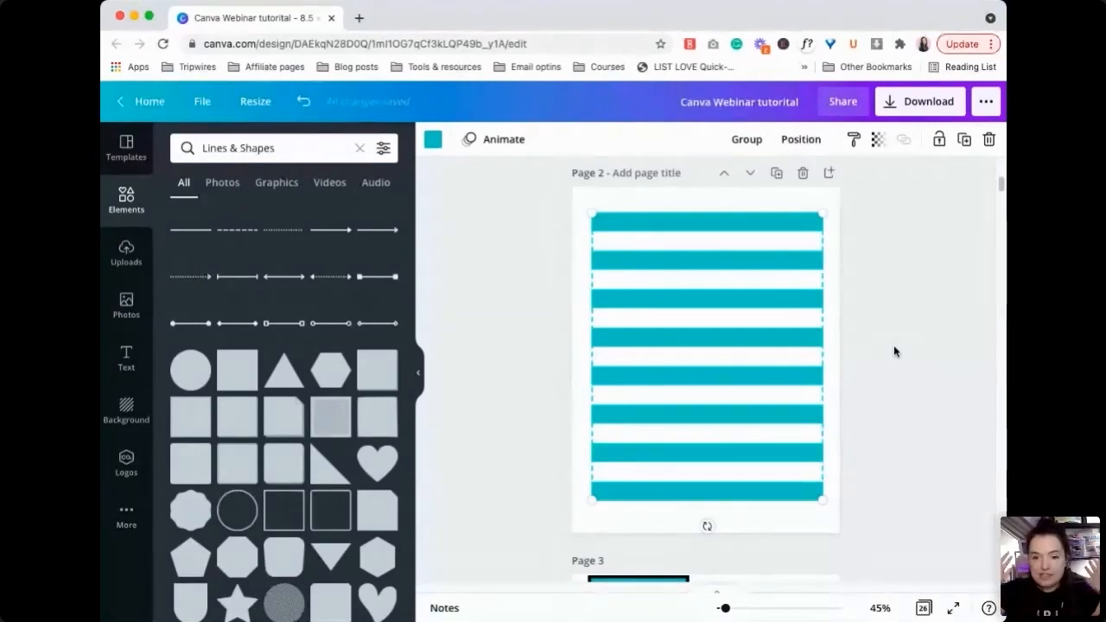
mouse_move(700, 274)
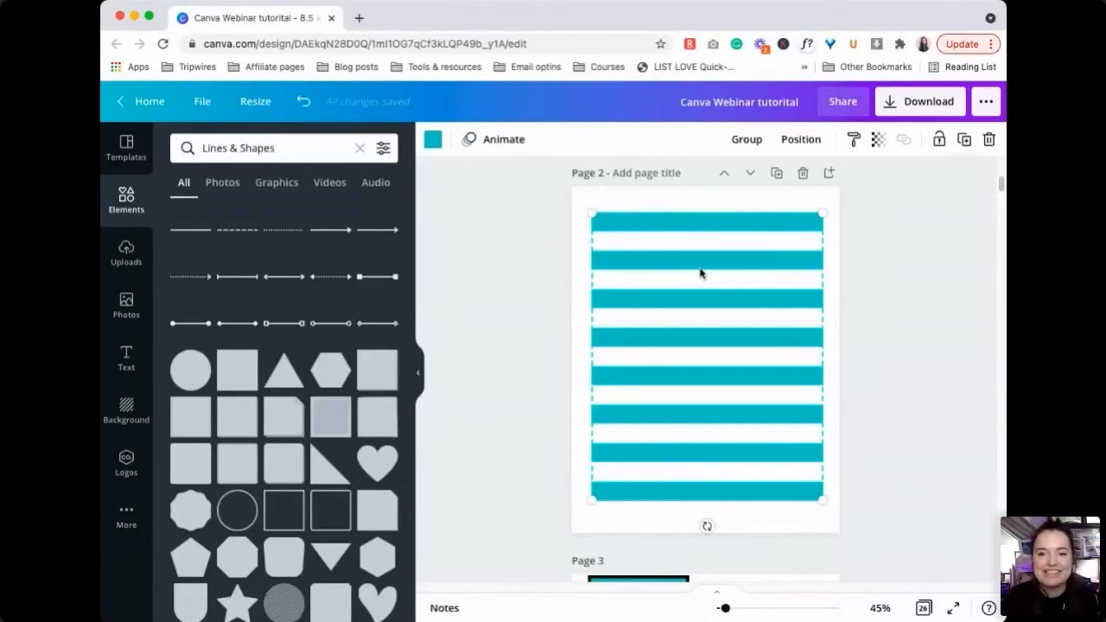
mouse_move(826, 389)
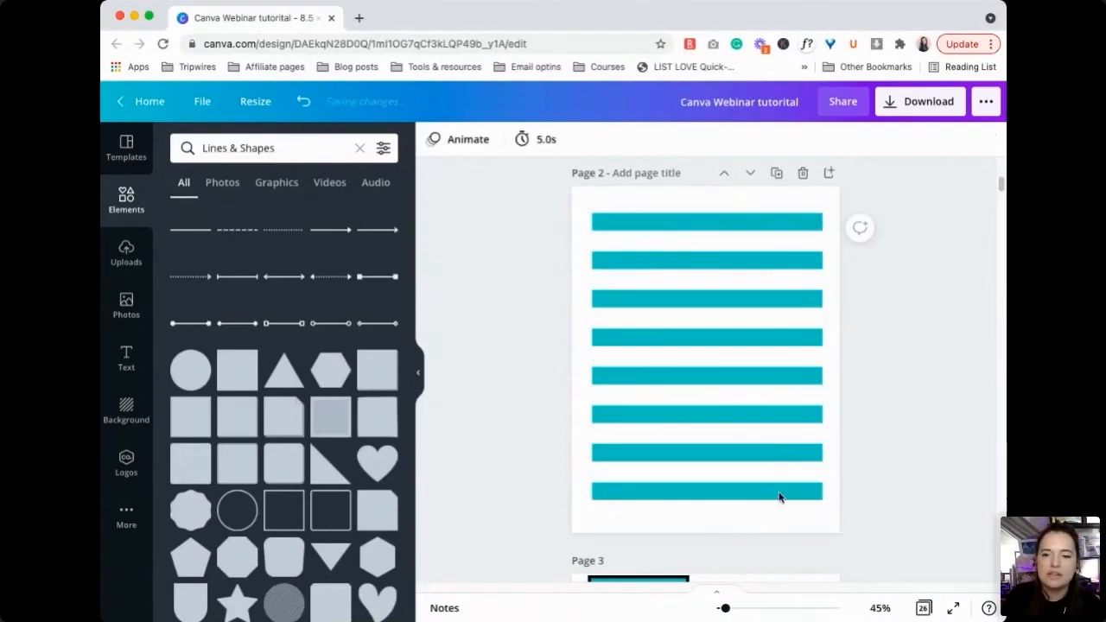
- Set the eight teal bars' transparency to about 15, then deselect them
left_click(705, 337)
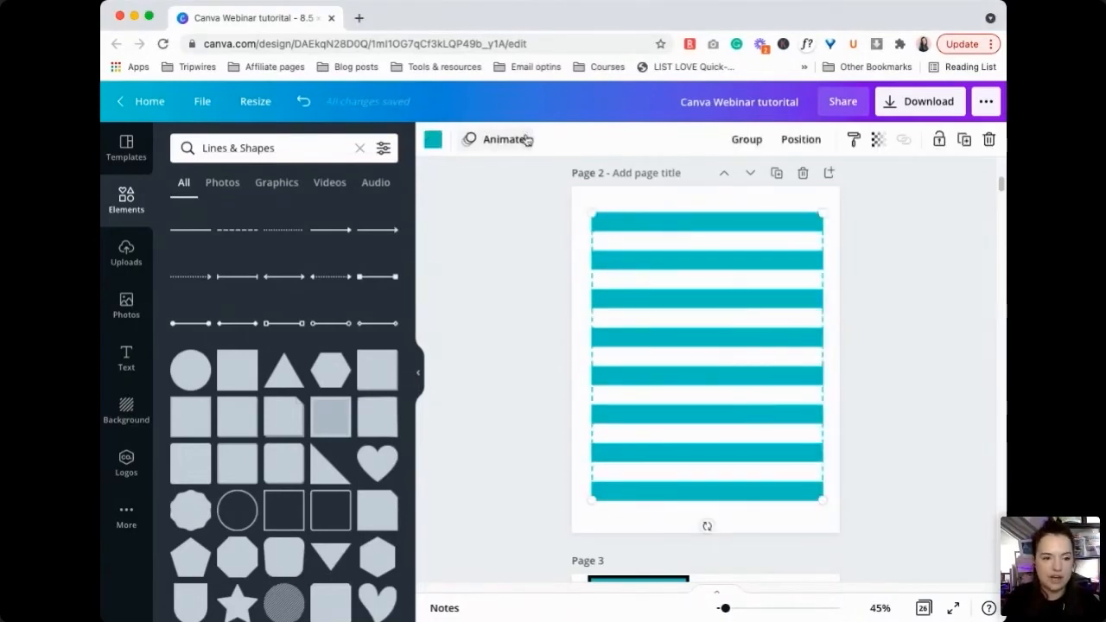
mouse_move(432, 139)
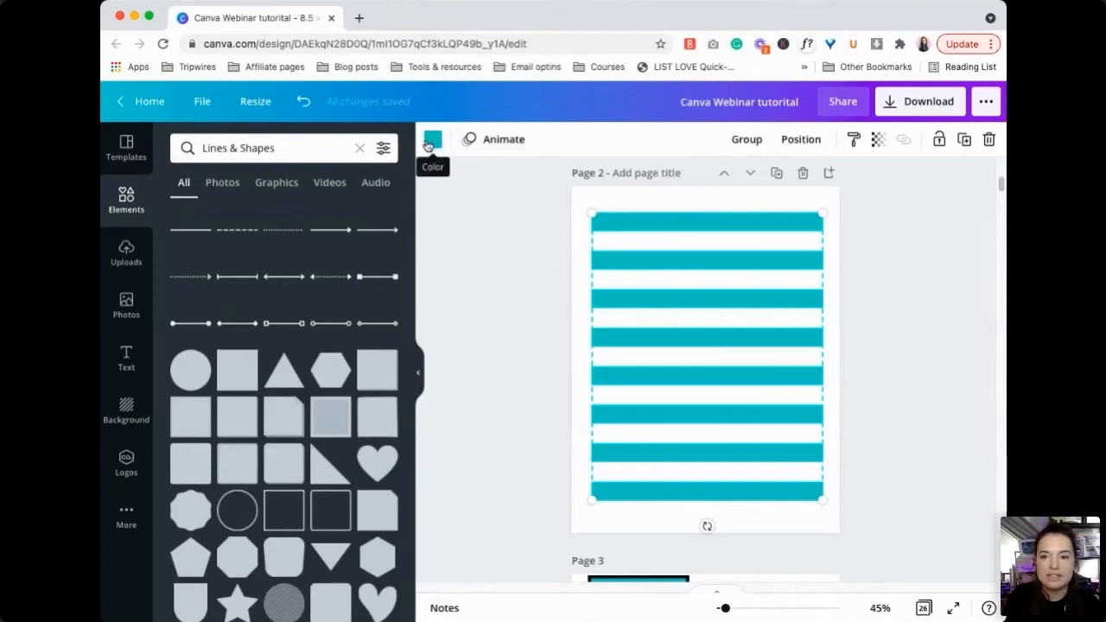
left_click(879, 139)
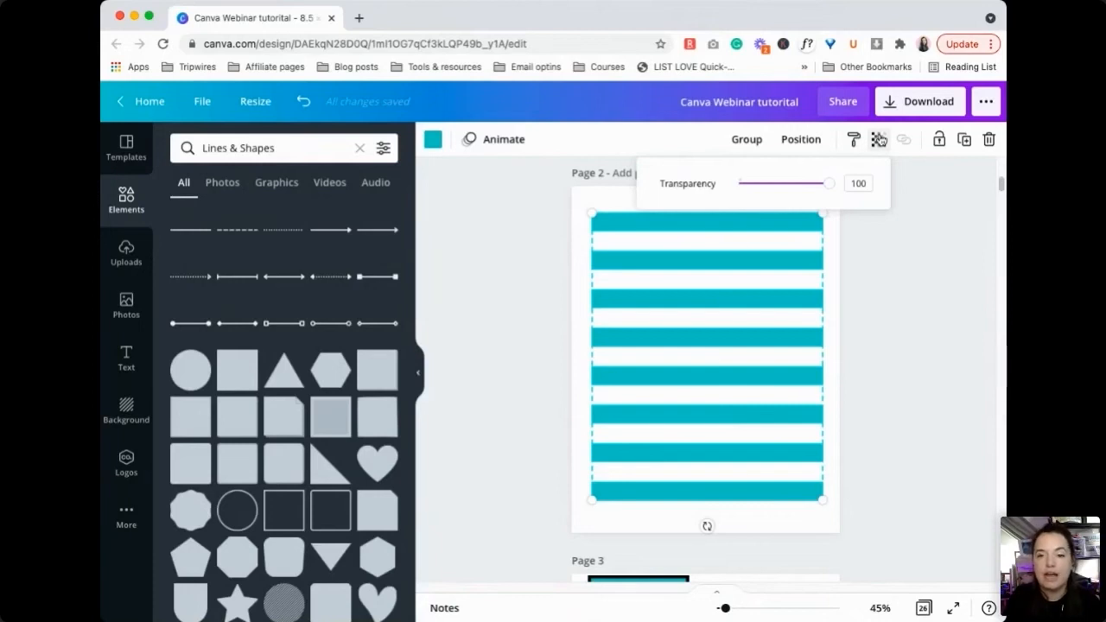
left_click_drag(829, 183, 753, 183)
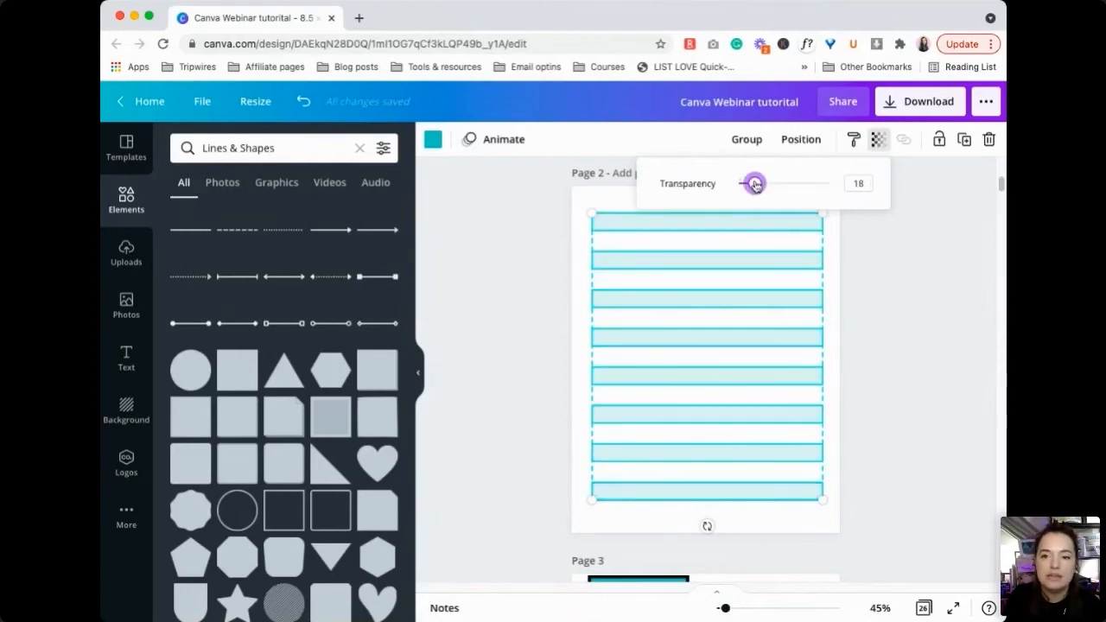
left_click_drag(755, 183, 751, 183)
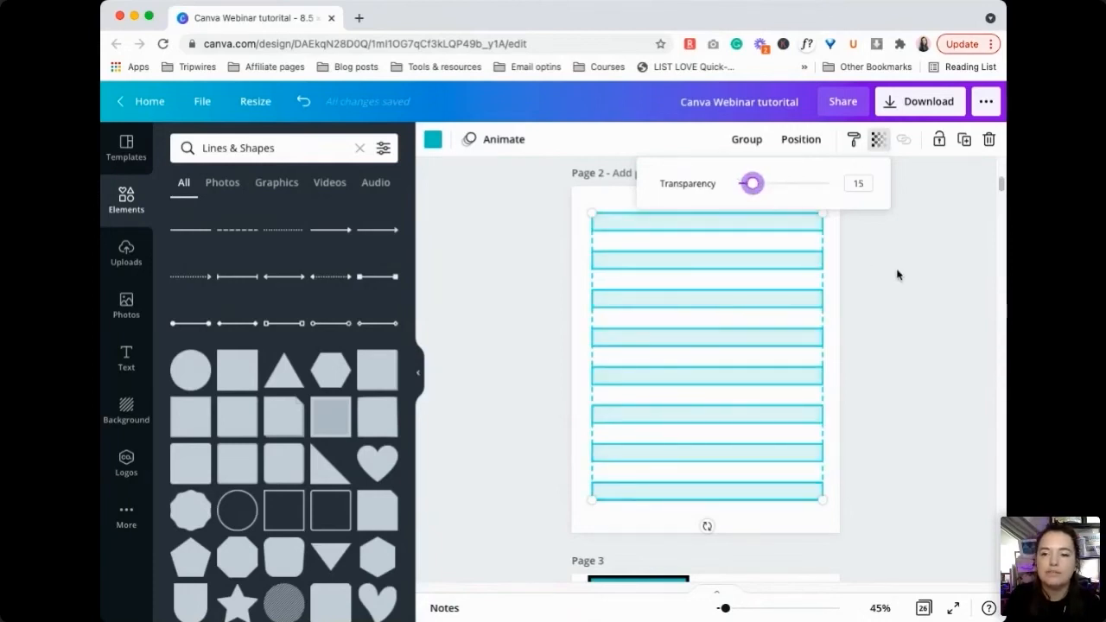
left_click(899, 275)
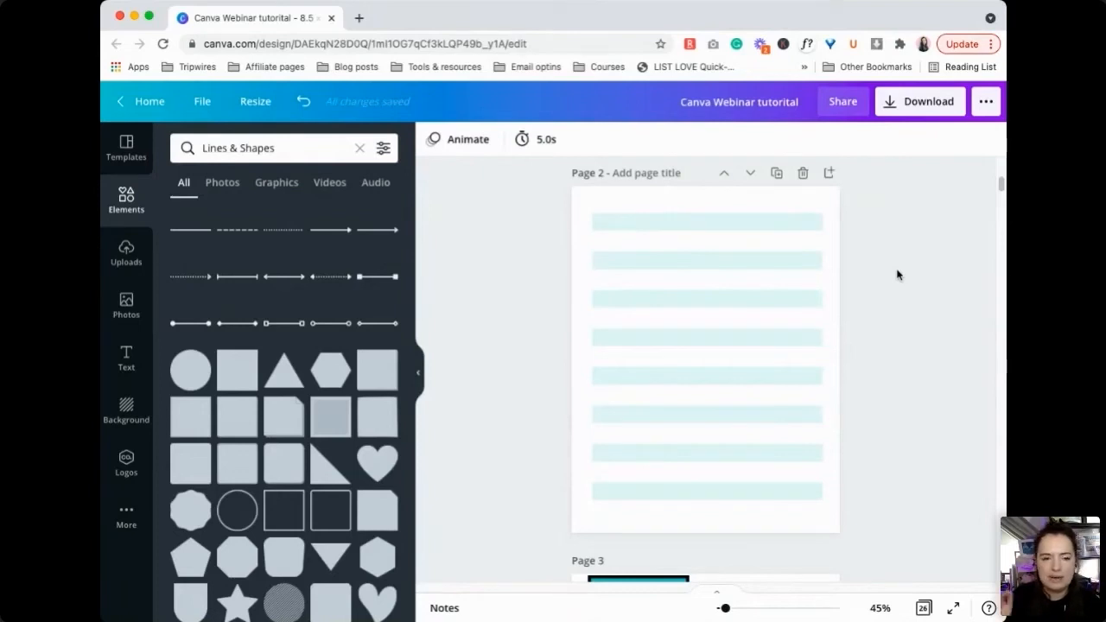
mouse_move(896, 301)
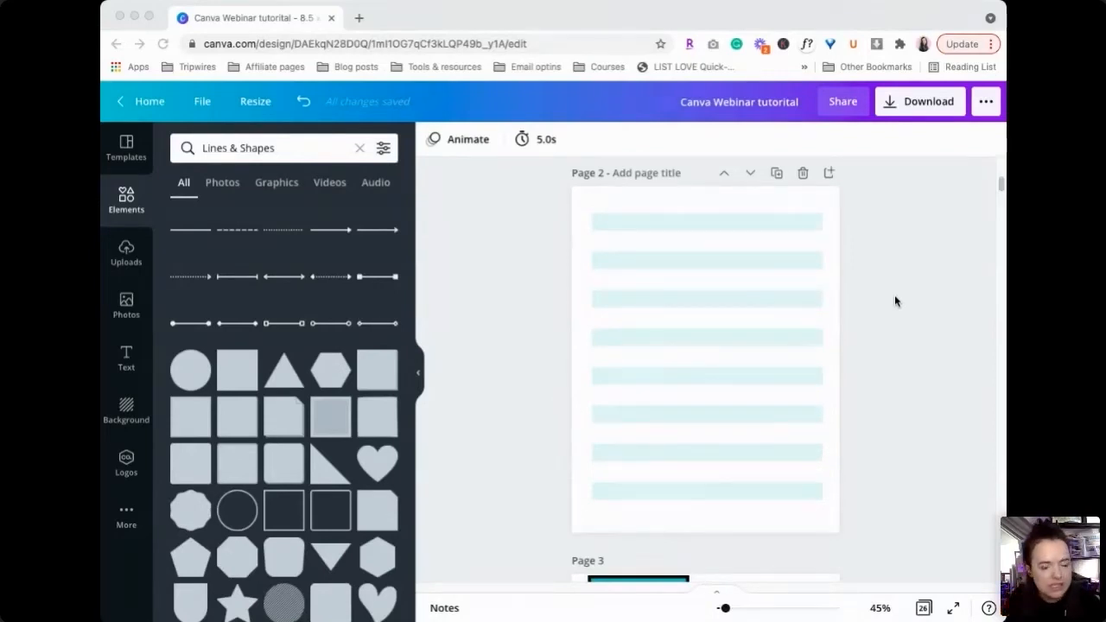
mouse_move(781, 422)
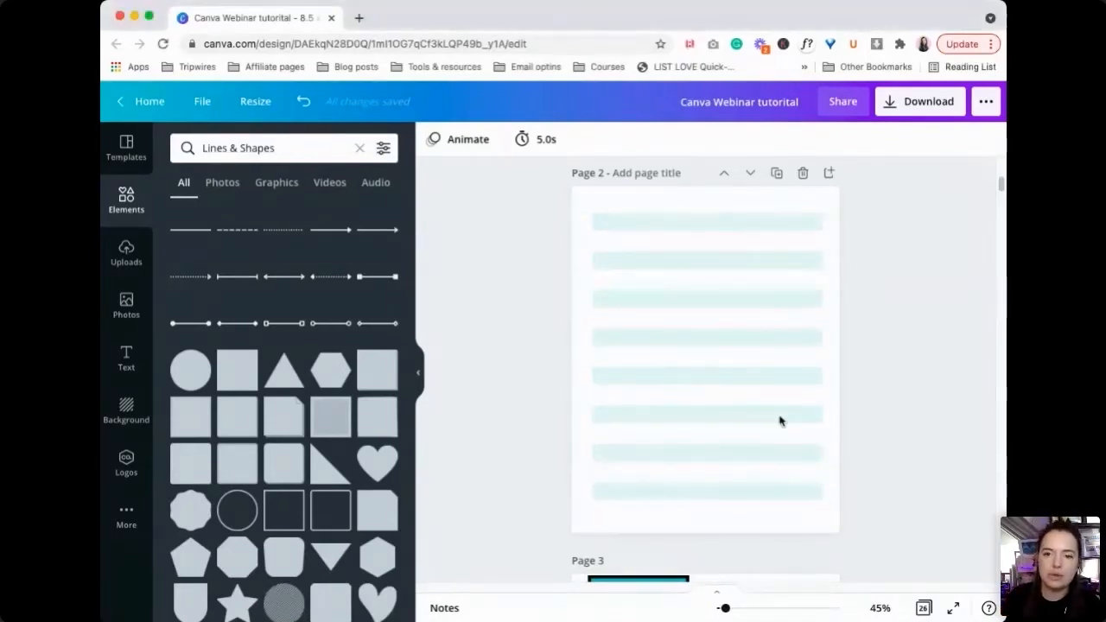
mouse_move(876, 253)
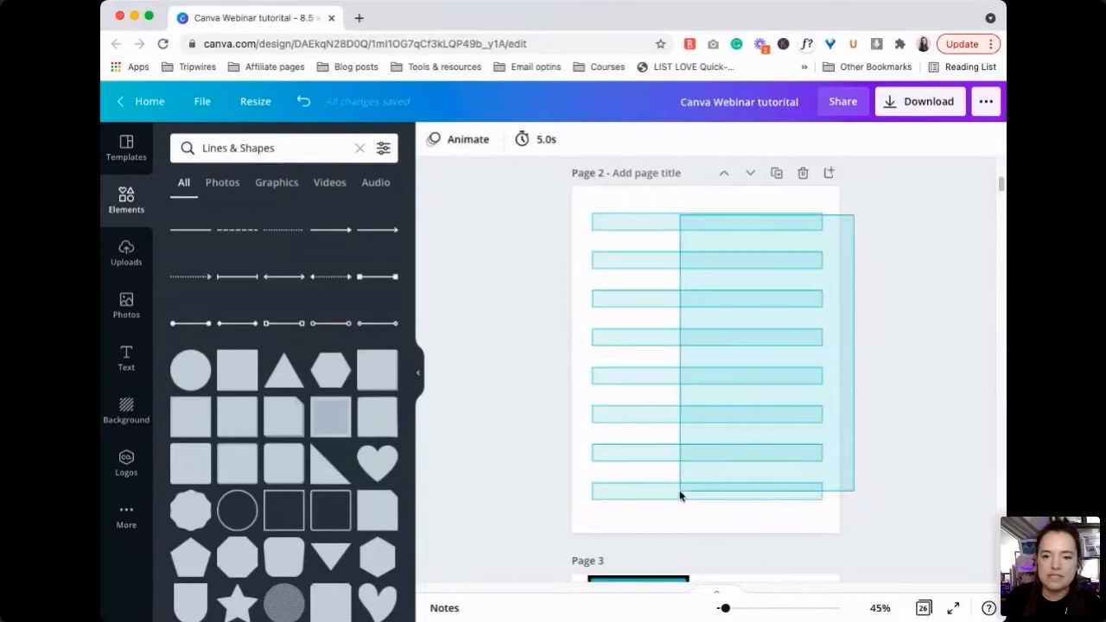
left_click(877, 286)
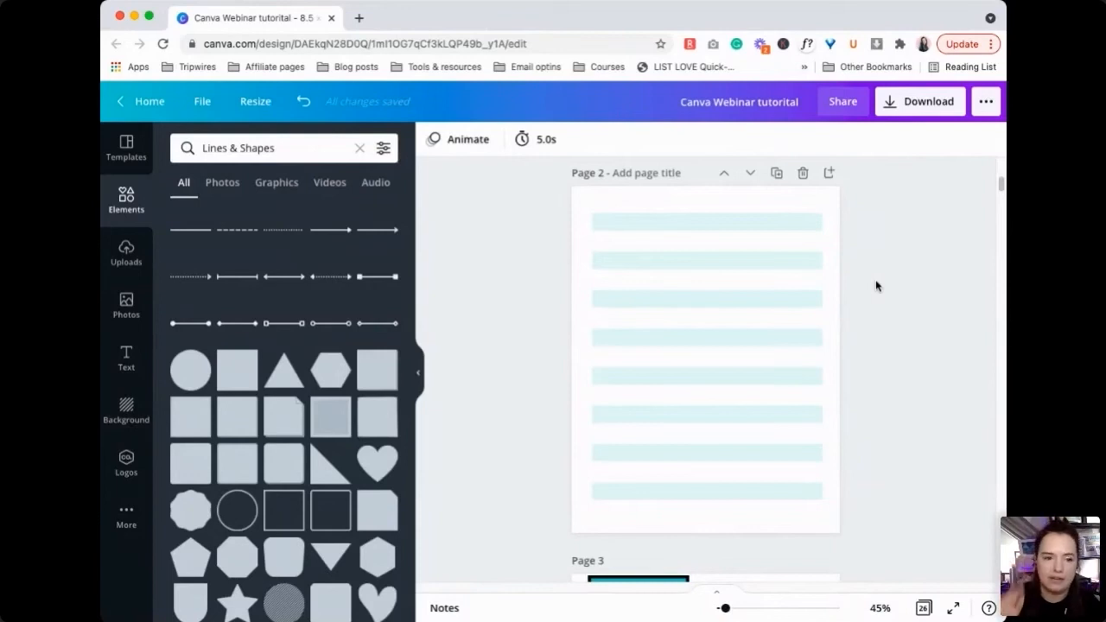
mouse_move(429, 229)
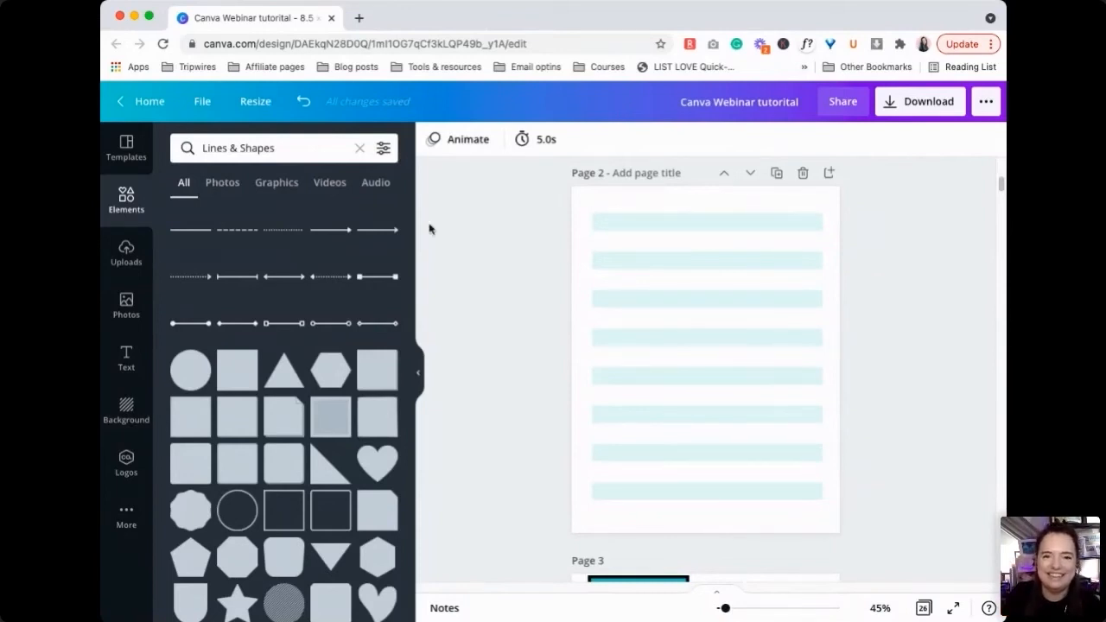
- Place a thin outlined box around the faded bars on page 2
left_click(664, 442)
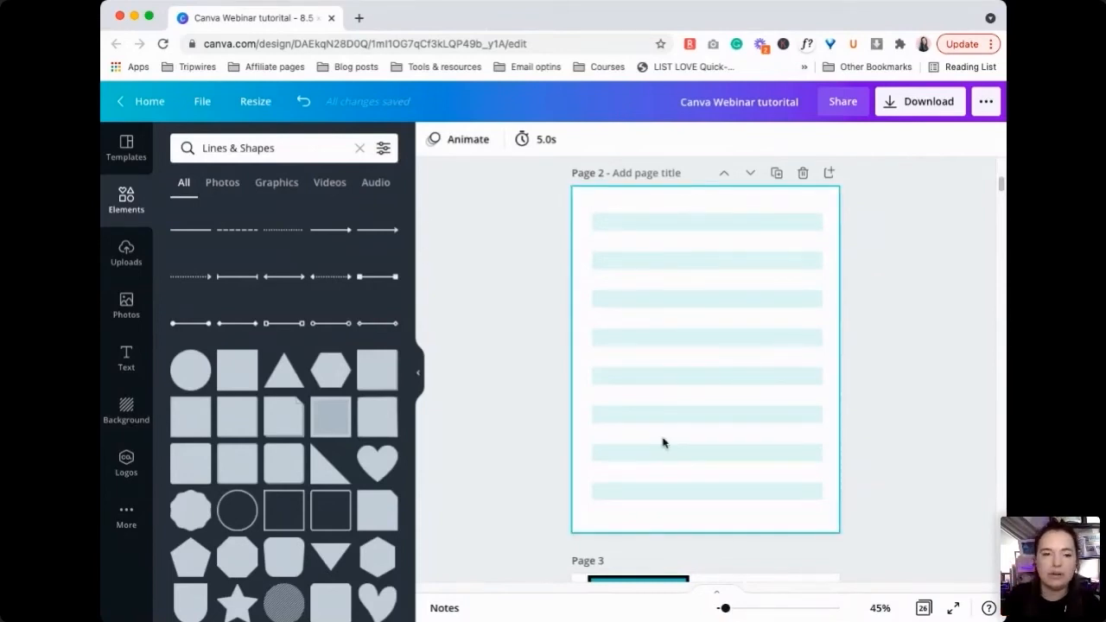
scroll("down", 3)
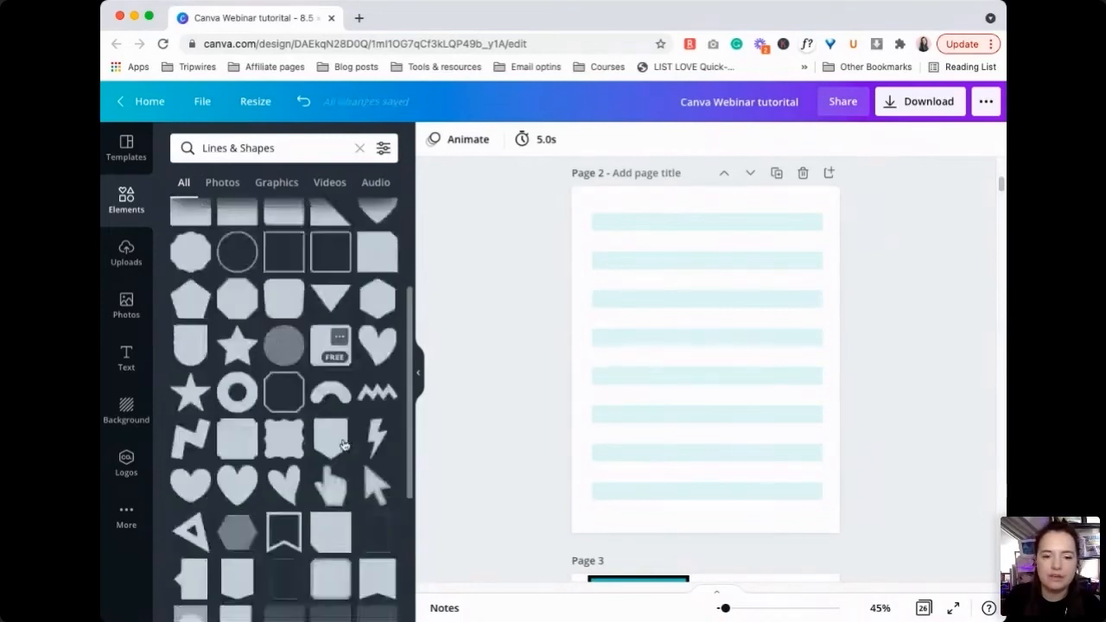
scroll("down", 3)
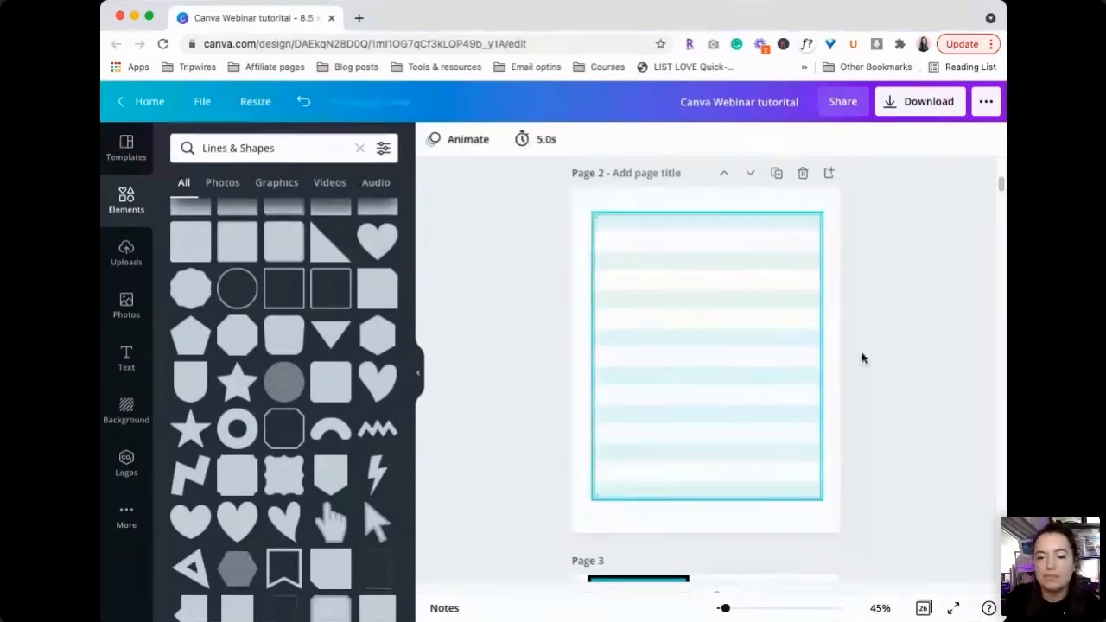
left_click(922, 337)
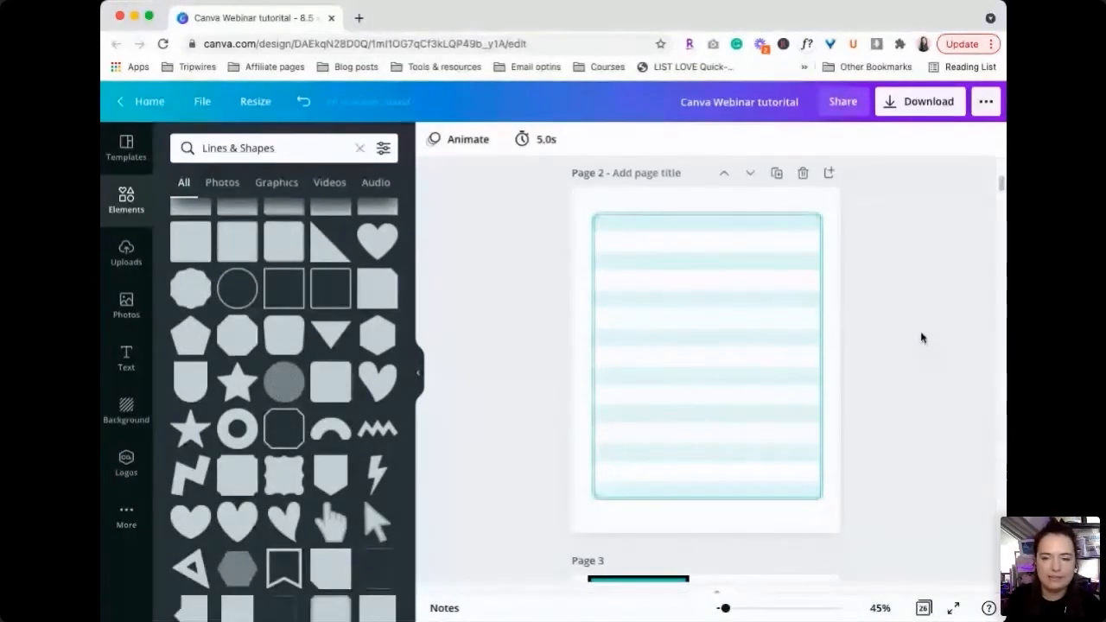
- Select the outline box and browse its colour choices
left_click(706, 354)
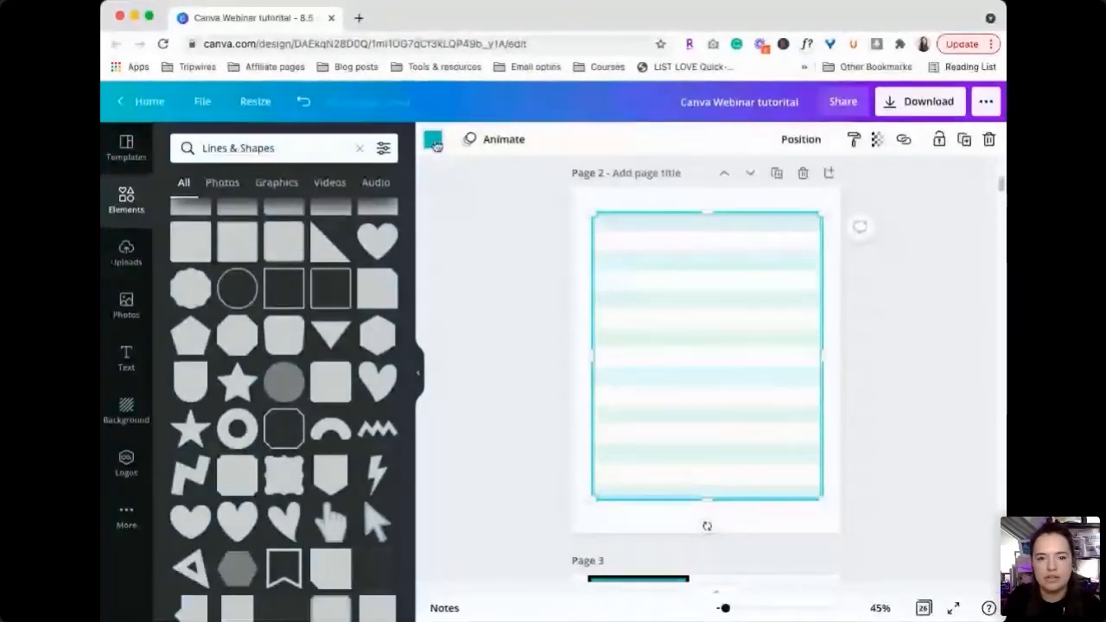
left_click(432, 139)
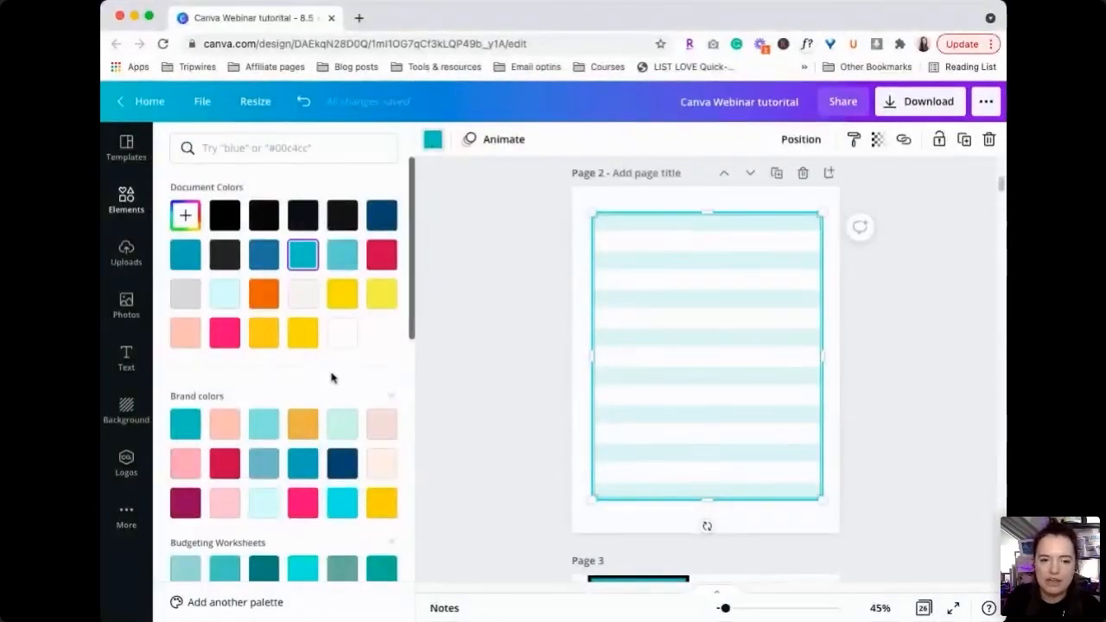
scroll("down", 3)
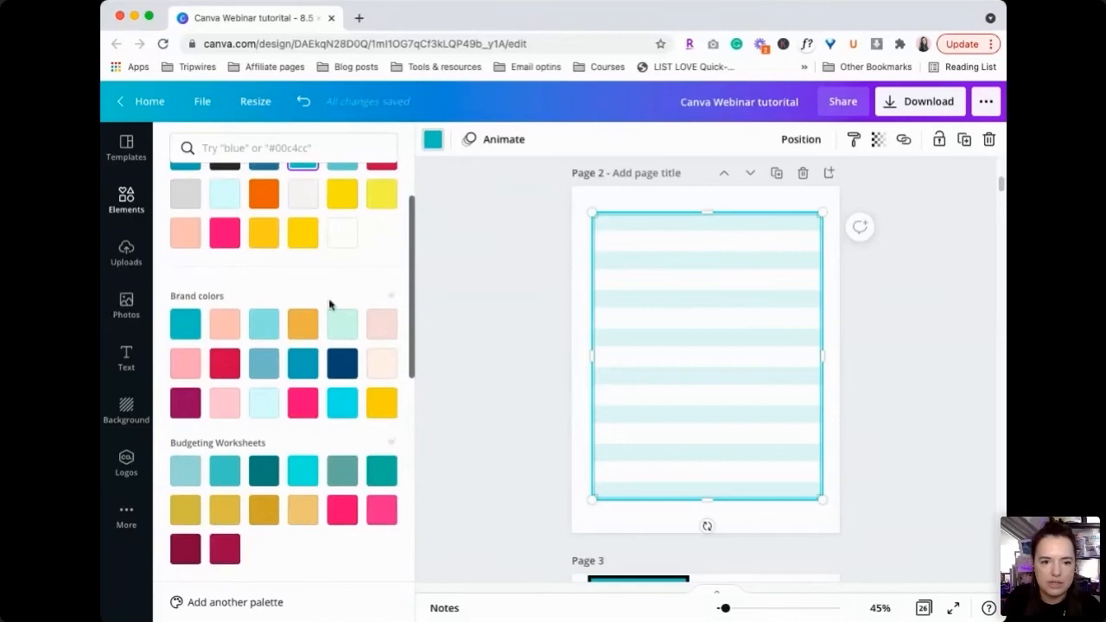
scroll("down", 3)
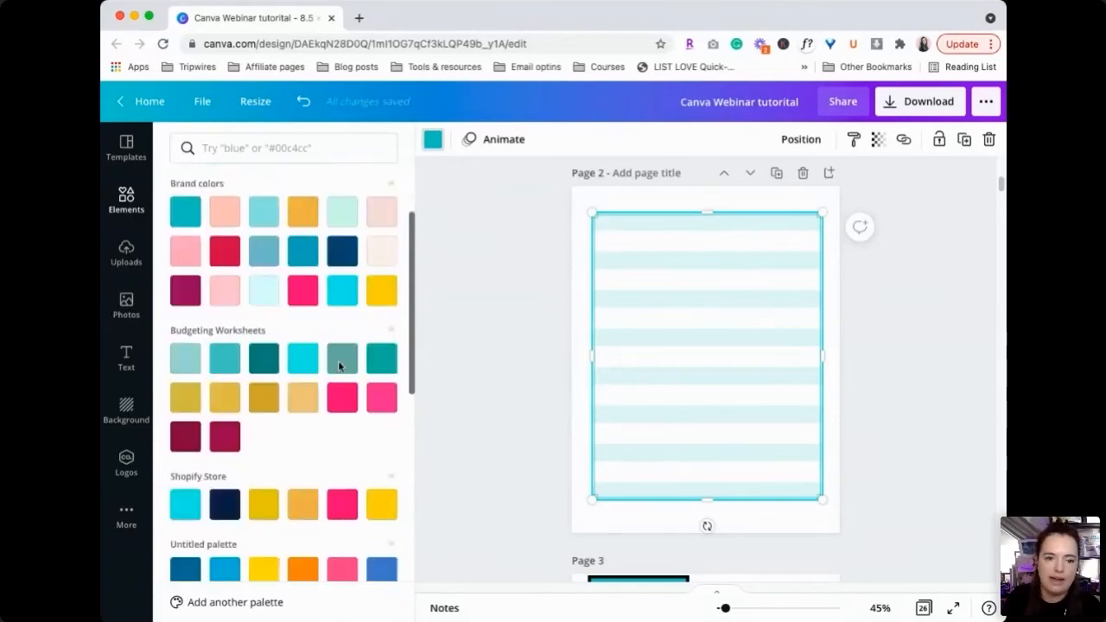
scroll("down", 3)
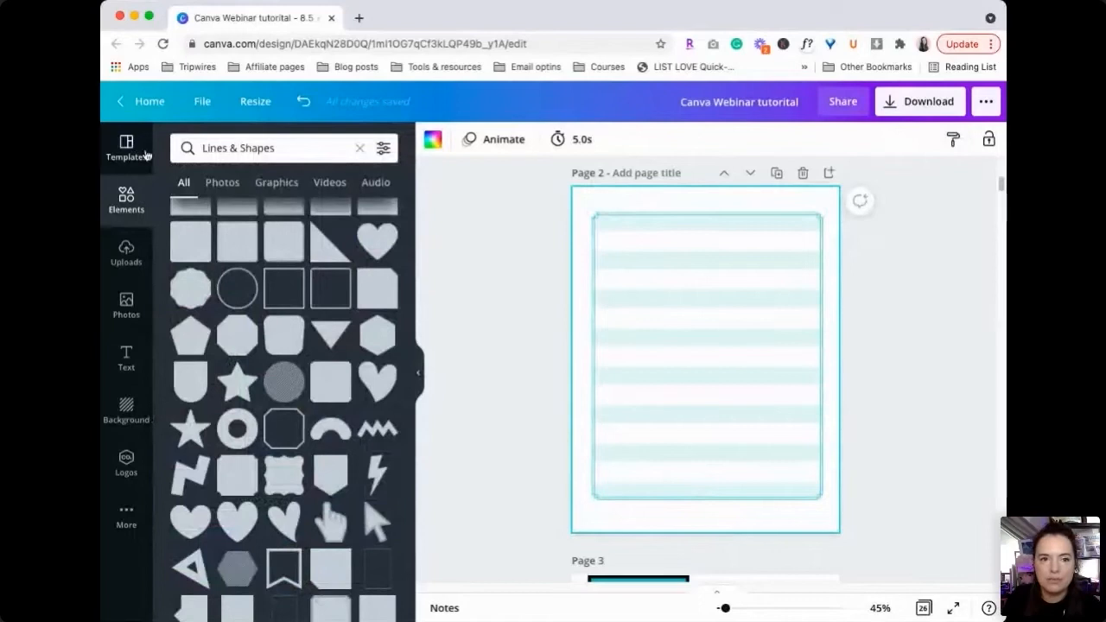
- Search photos for 'beach' and place a pink-sky beach photo on the striped block
left_click(223, 183)
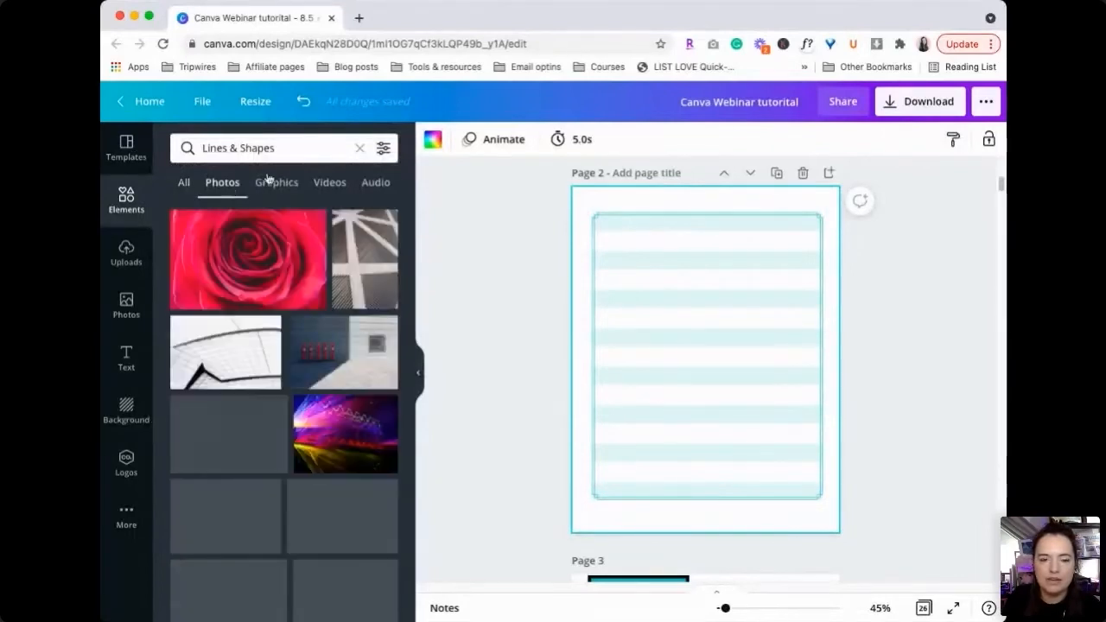
left_click(268, 148)
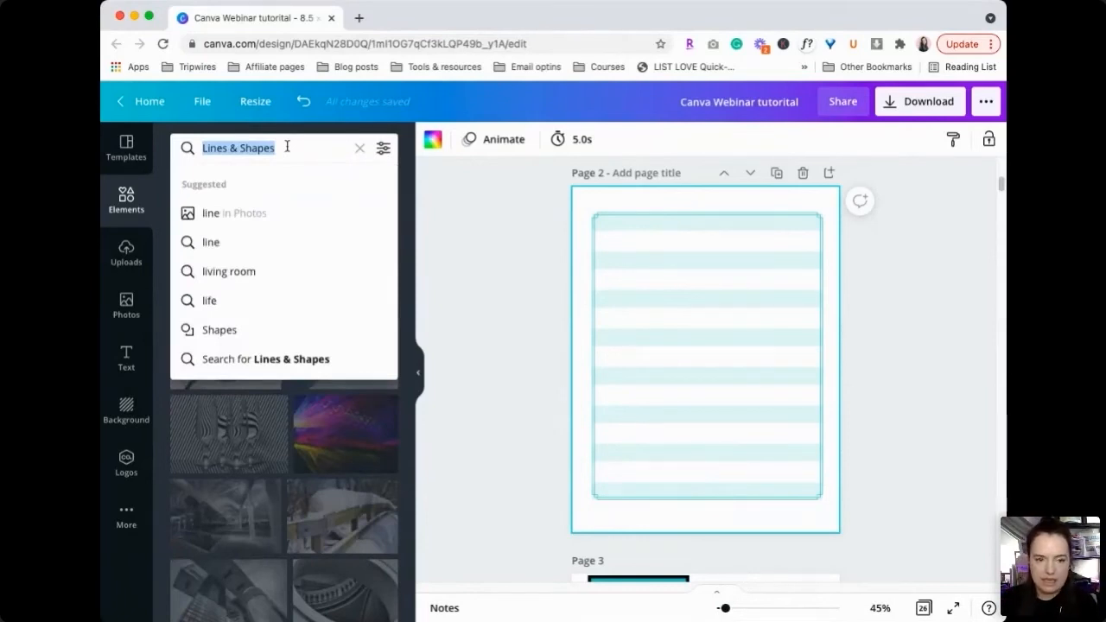
type("bea")
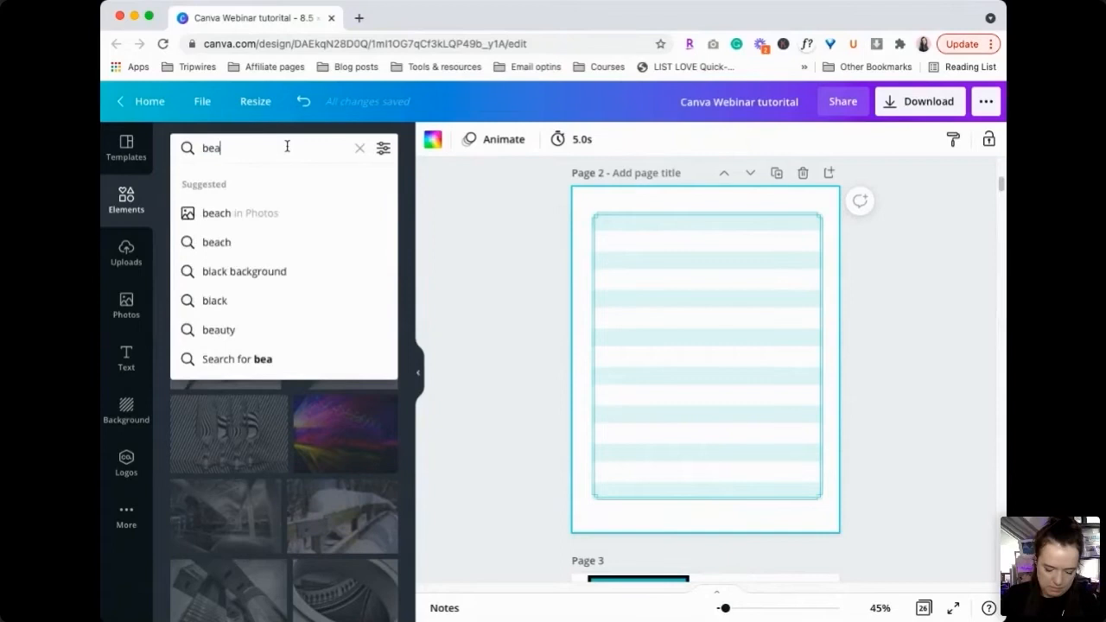
left_click(216, 242)
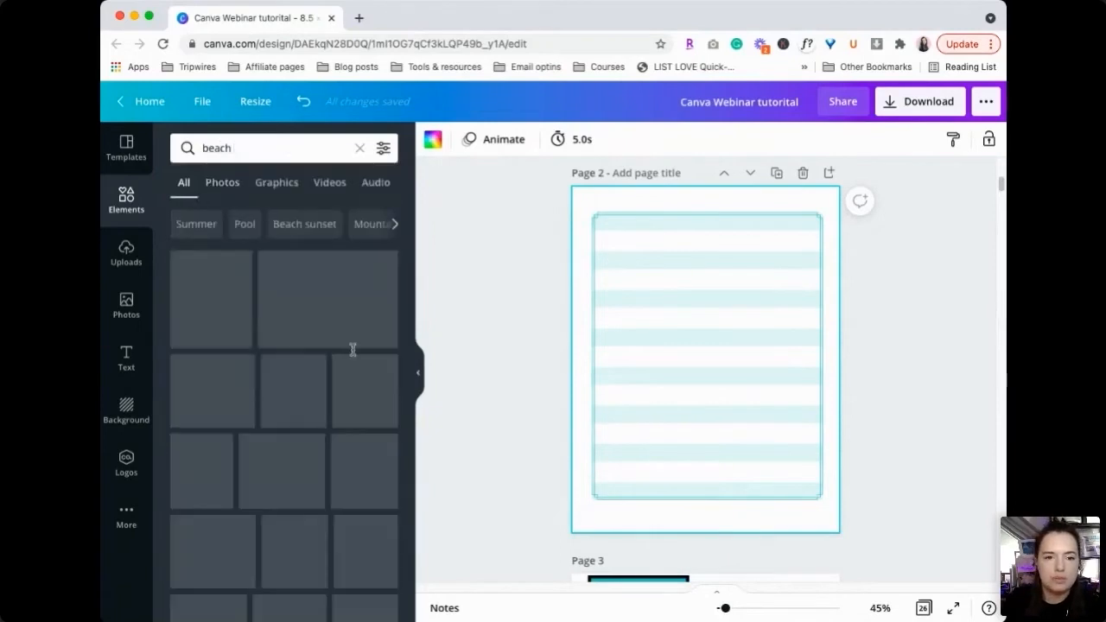
left_click(222, 183)
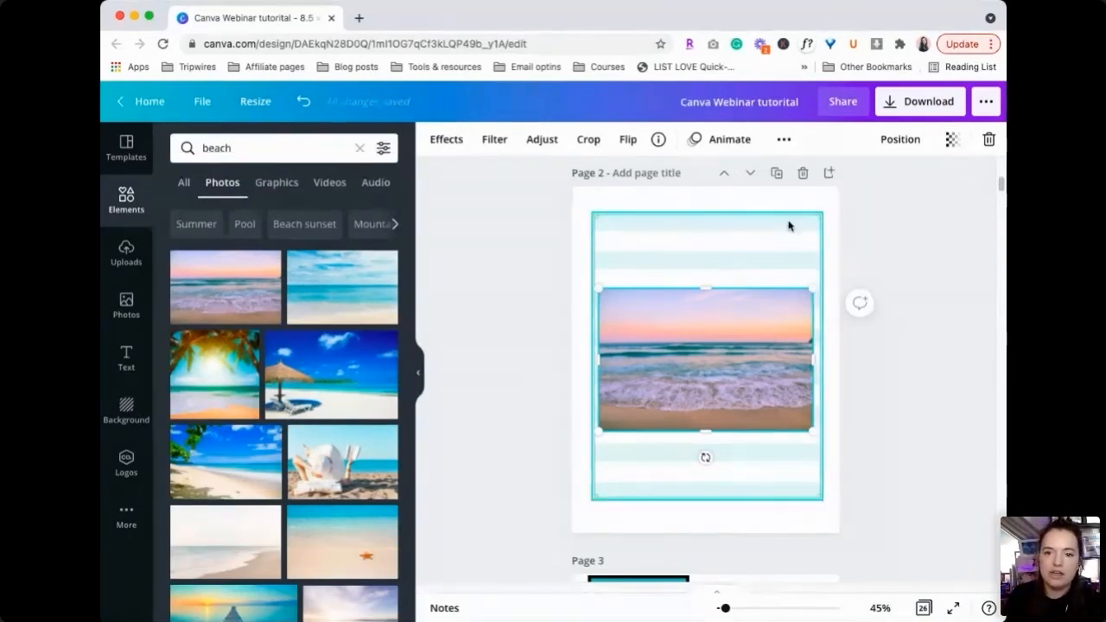
- Try the greyish purple and dark teal Photo Colors from the beach photo
left_click(432, 139)
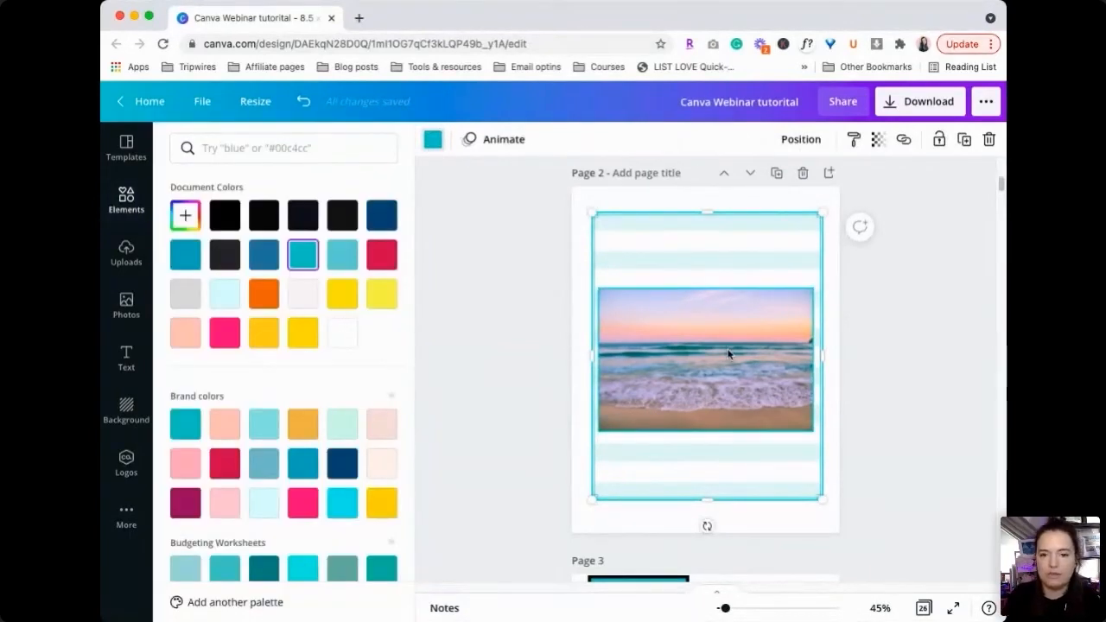
scroll("down", 3)
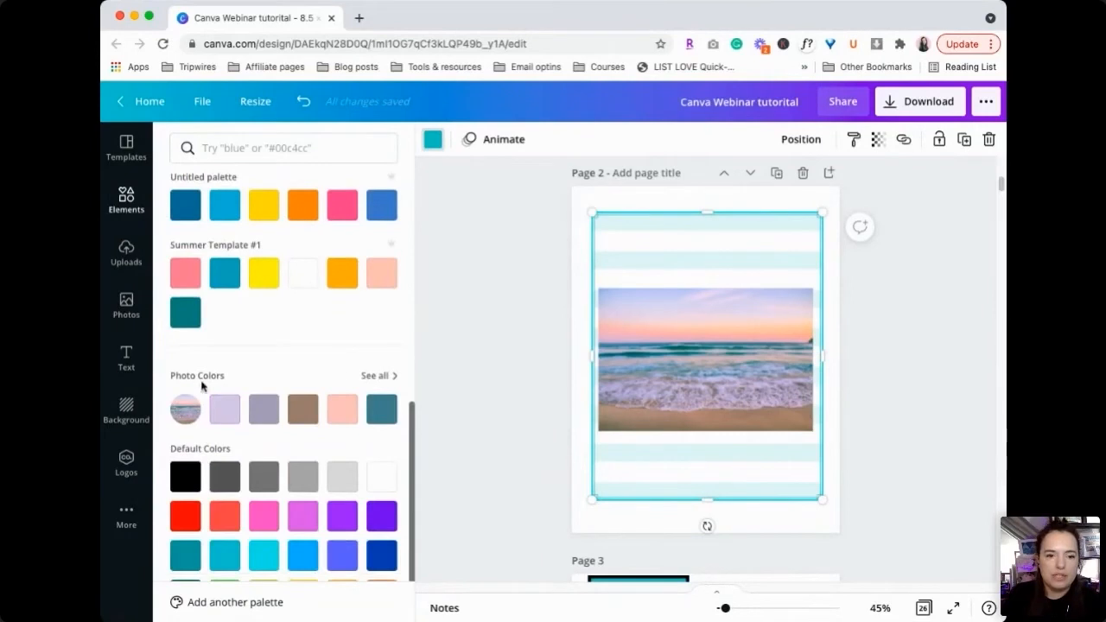
mouse_move(264, 409)
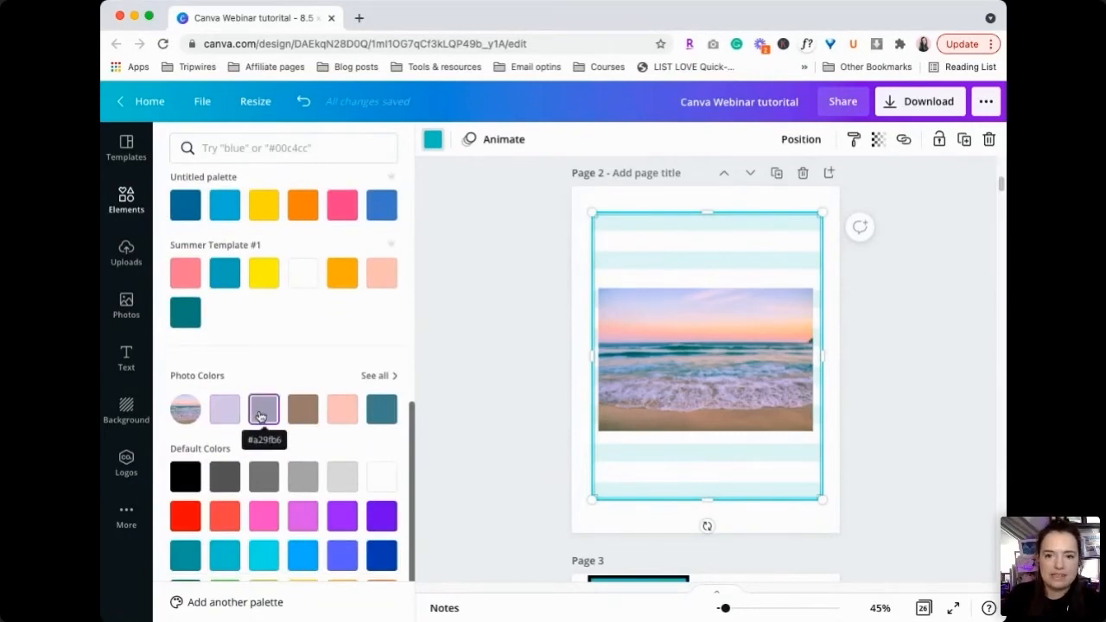
left_click(264, 409)
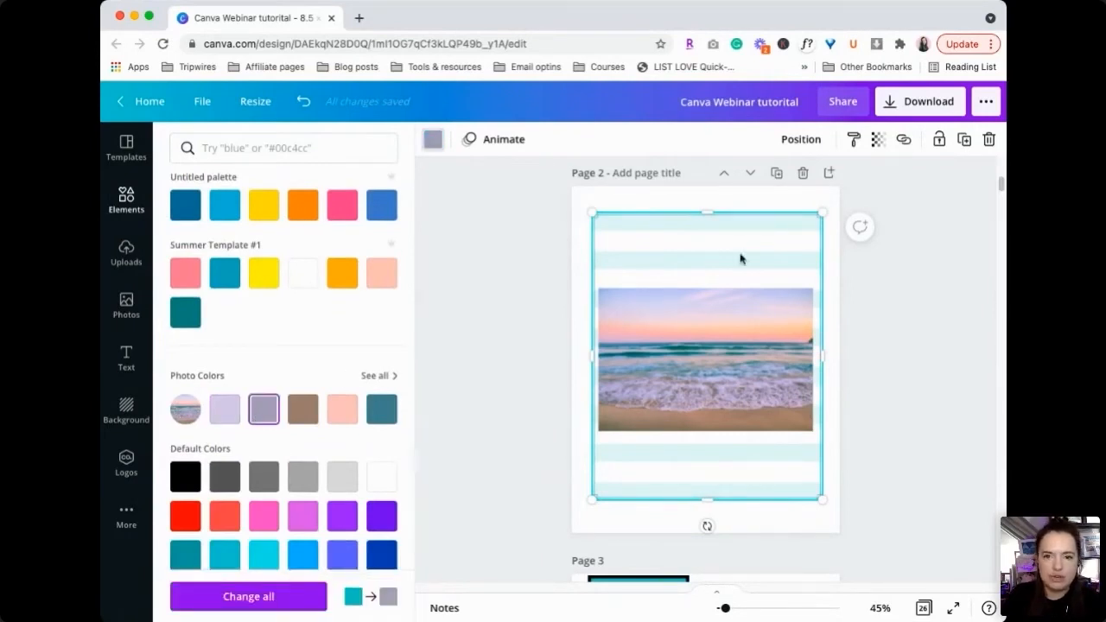
left_click(302, 515)
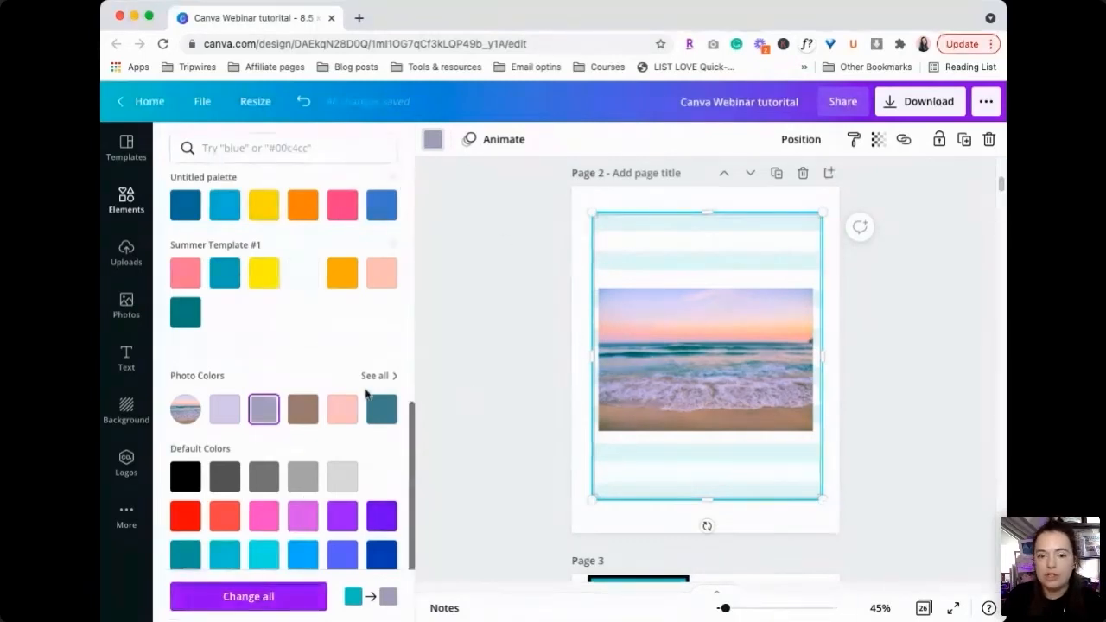
left_click(381, 409)
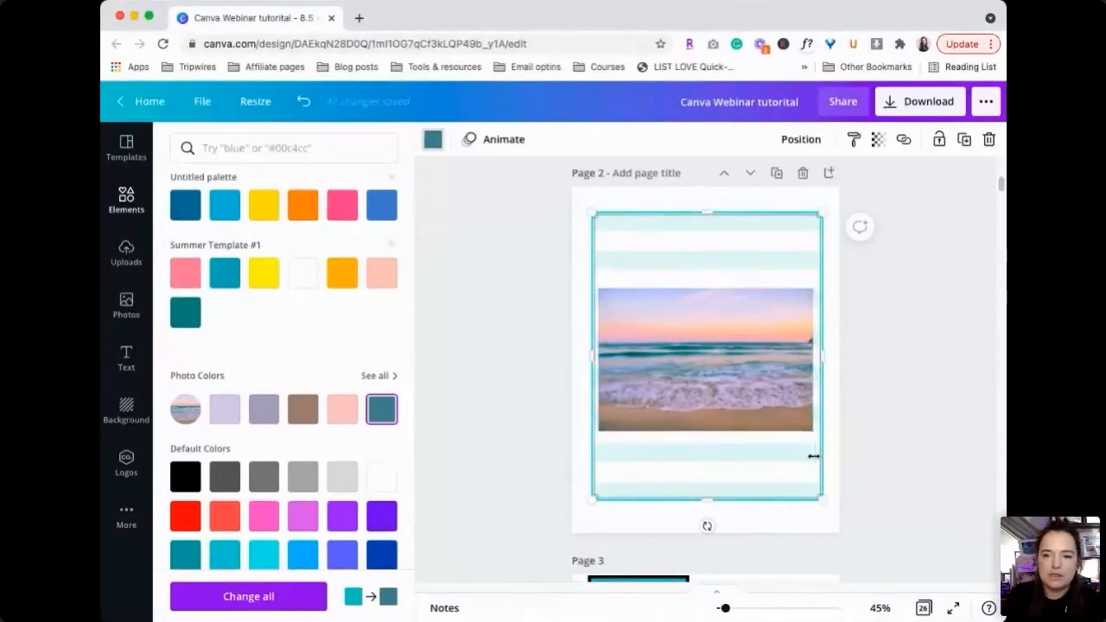
left_click_drag(812, 456, 810, 282)
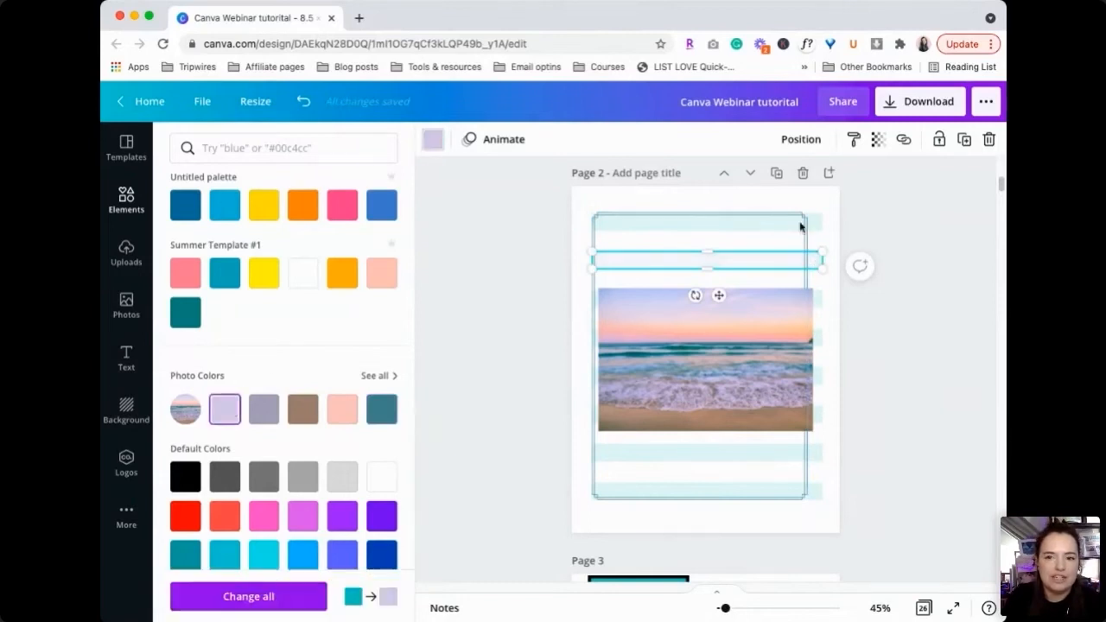
- Give all eight stripes the pale lavender swatch from the beach photo's colours
type("beach")
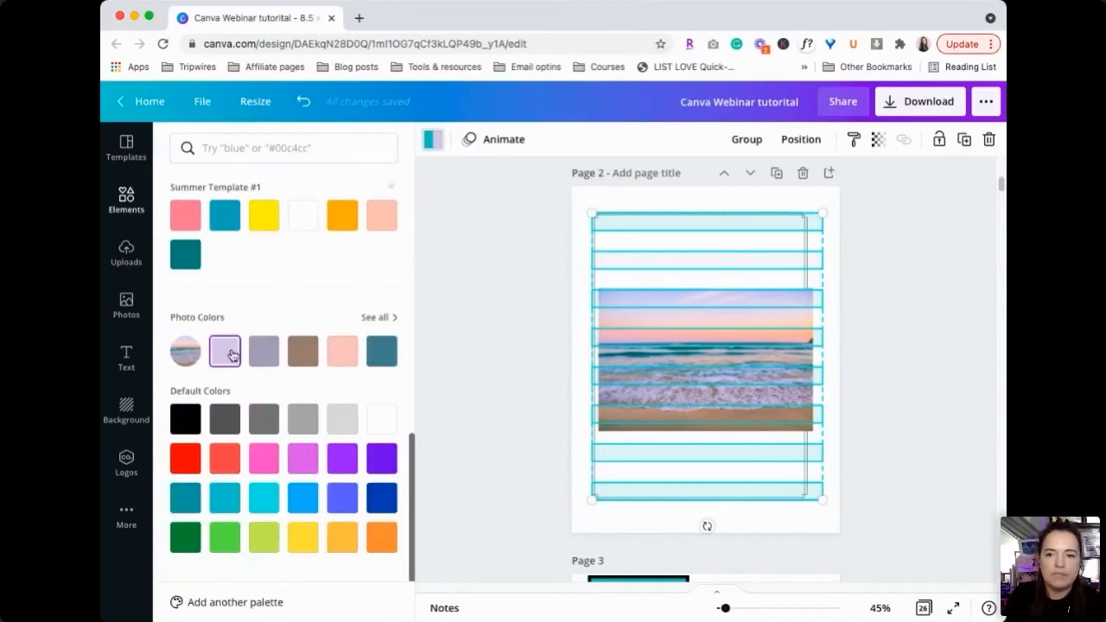
type("beach")
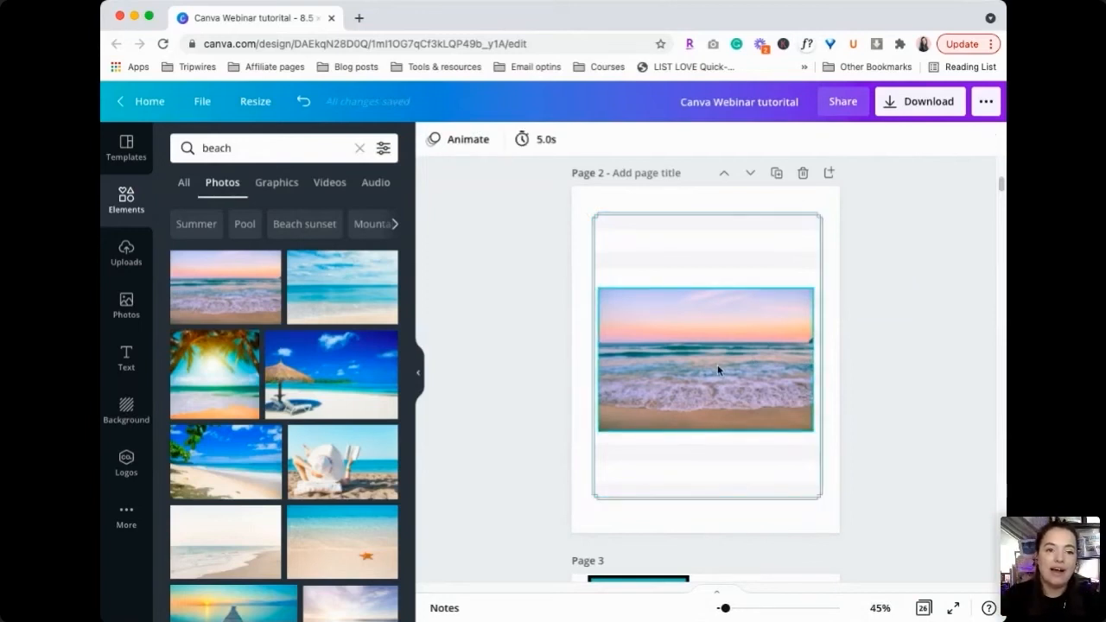
- Delete the beach photo, leaving the lavender stripes inside the outline
left_click(537, 334)
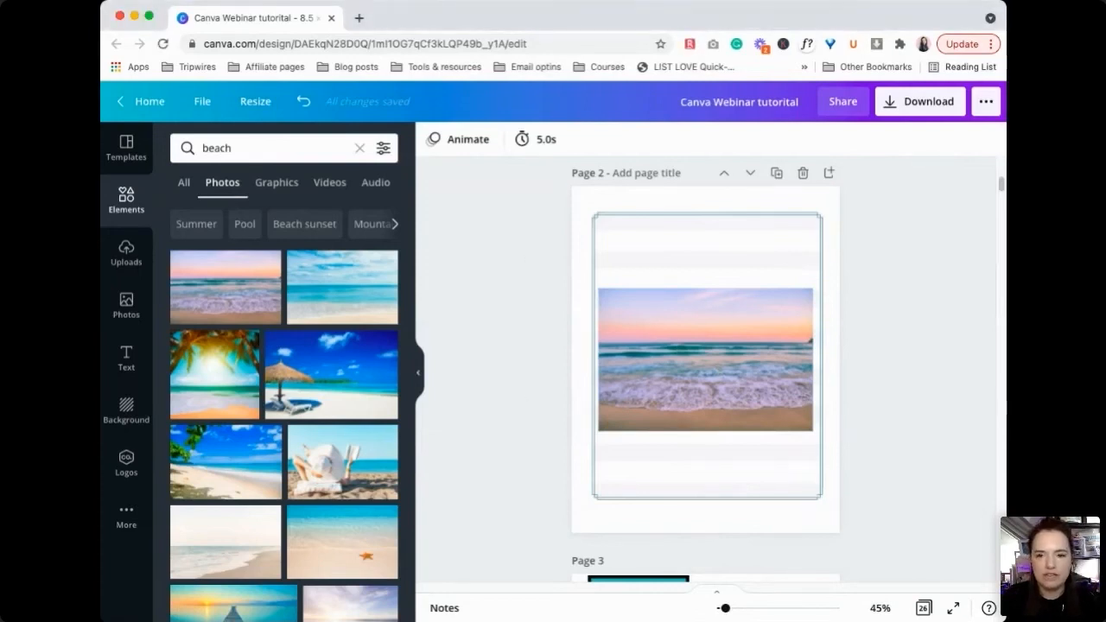
left_click(705, 358)
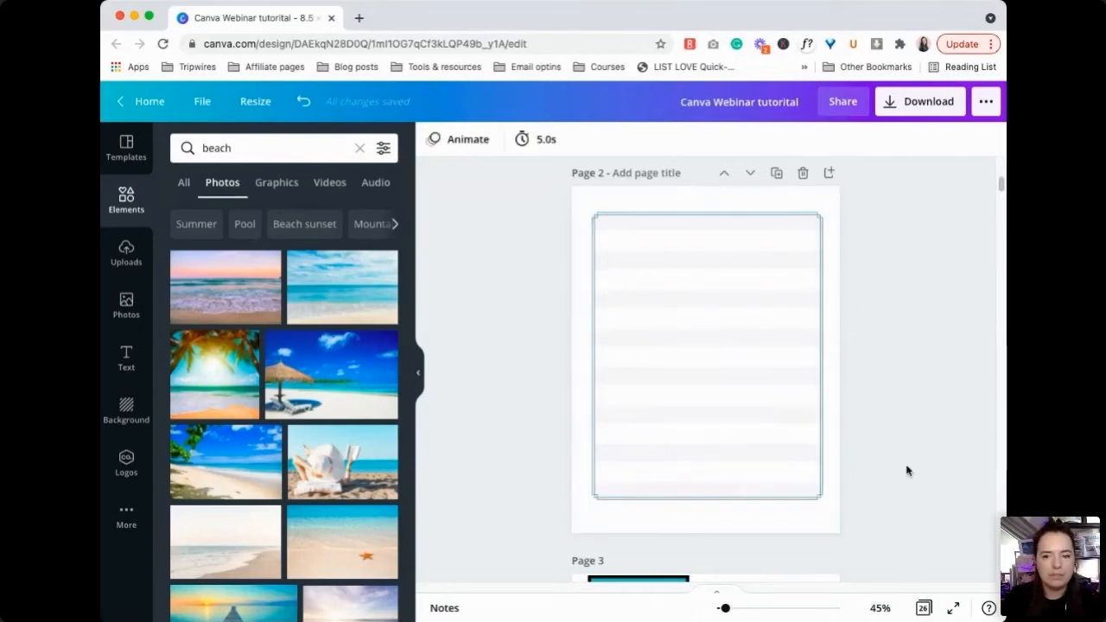
- Duplicate the lavender-striped page 2 to create an identical page 3
scroll("up", 3)
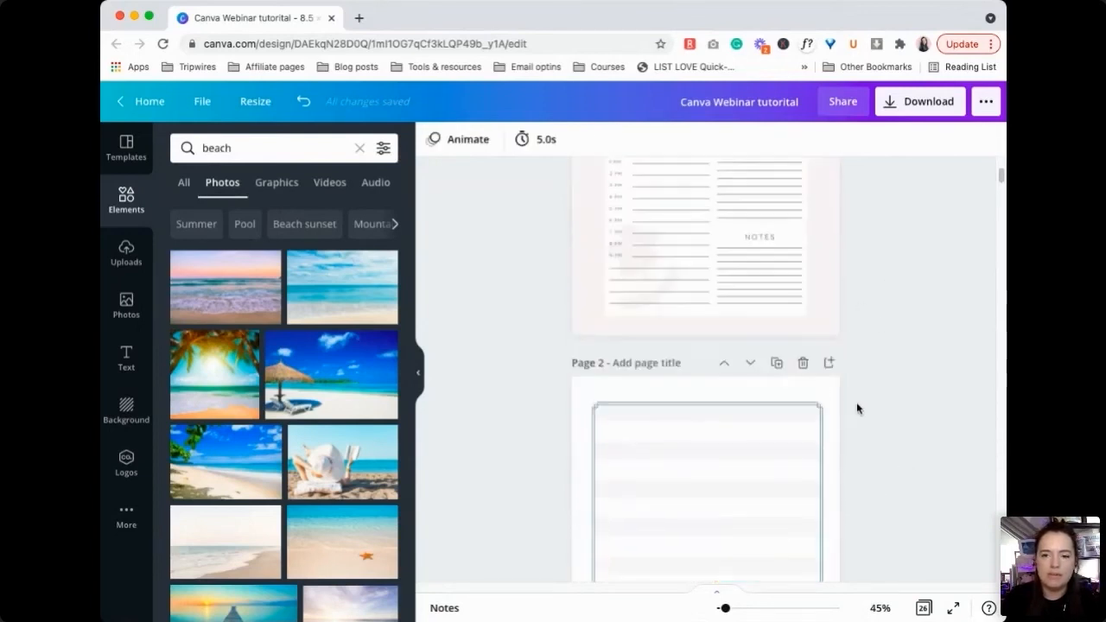
scroll("down", 3)
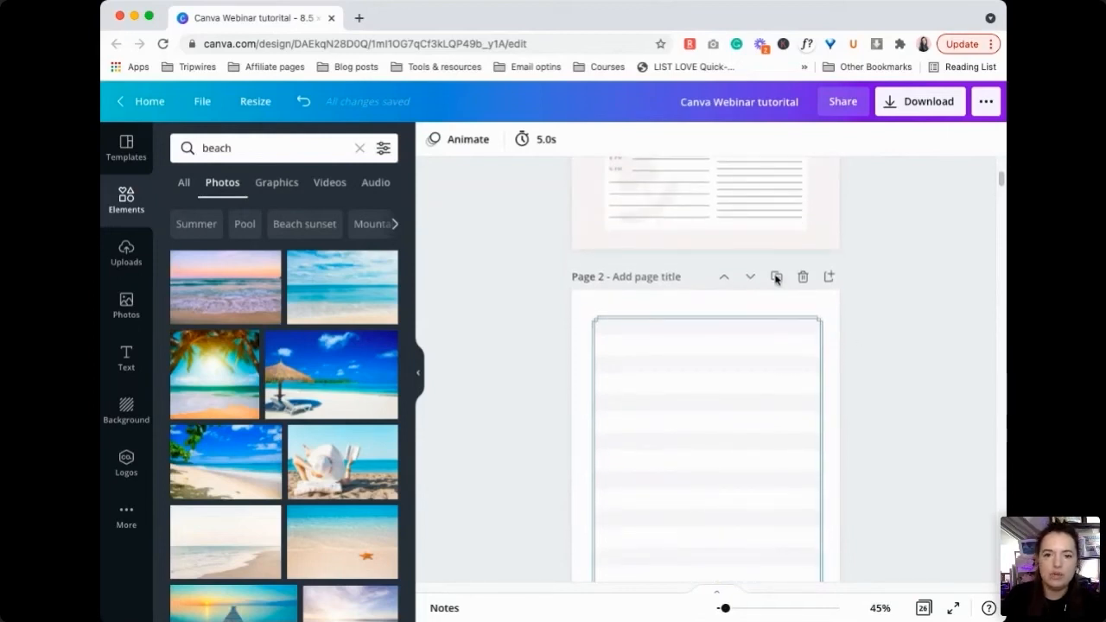
scroll("down", 3)
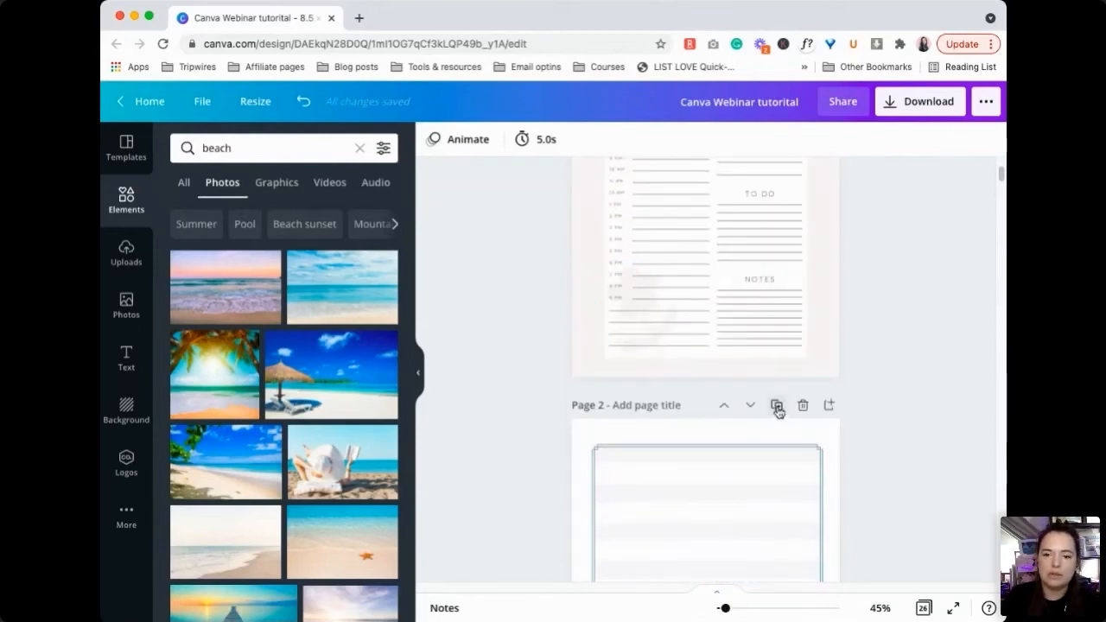
left_click(776, 405)
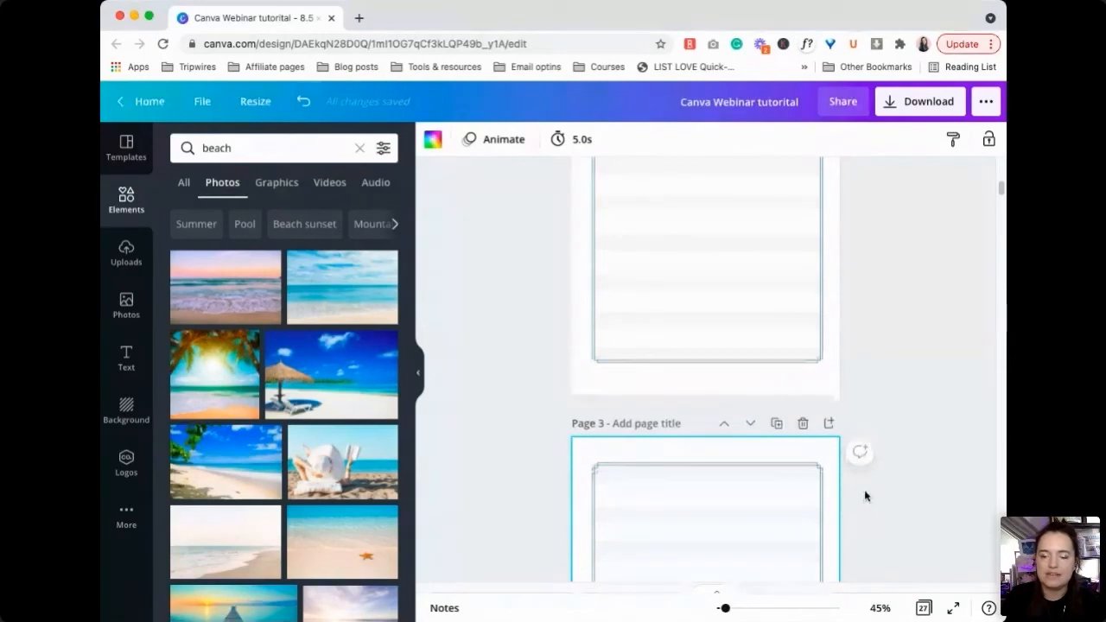
- Select the outlined striped block on the page
scroll("up", 3)
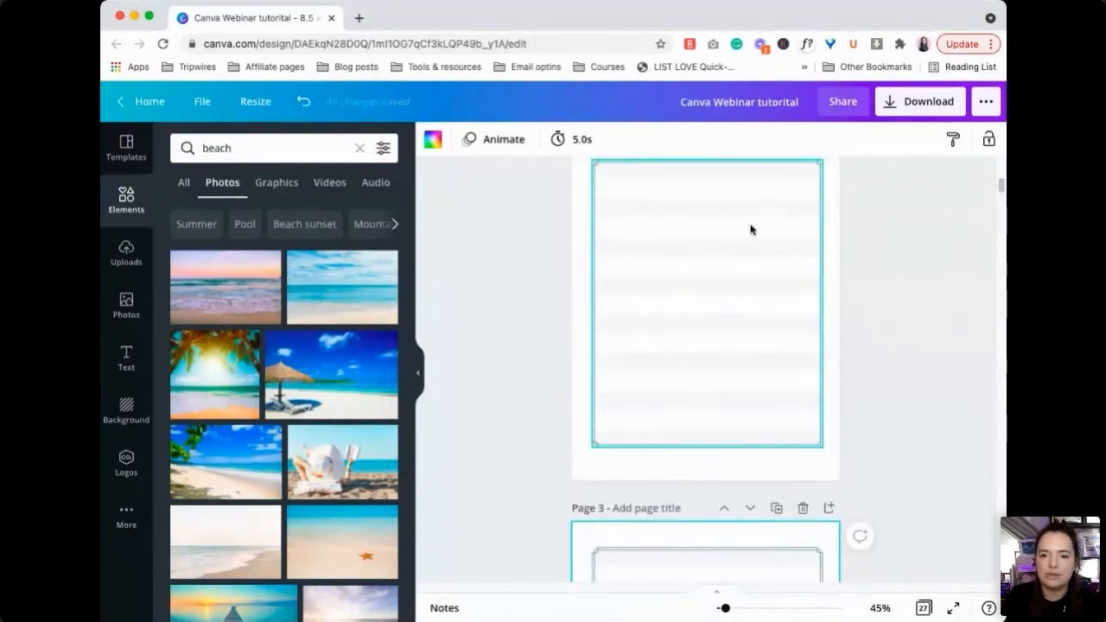
scroll("up", 3)
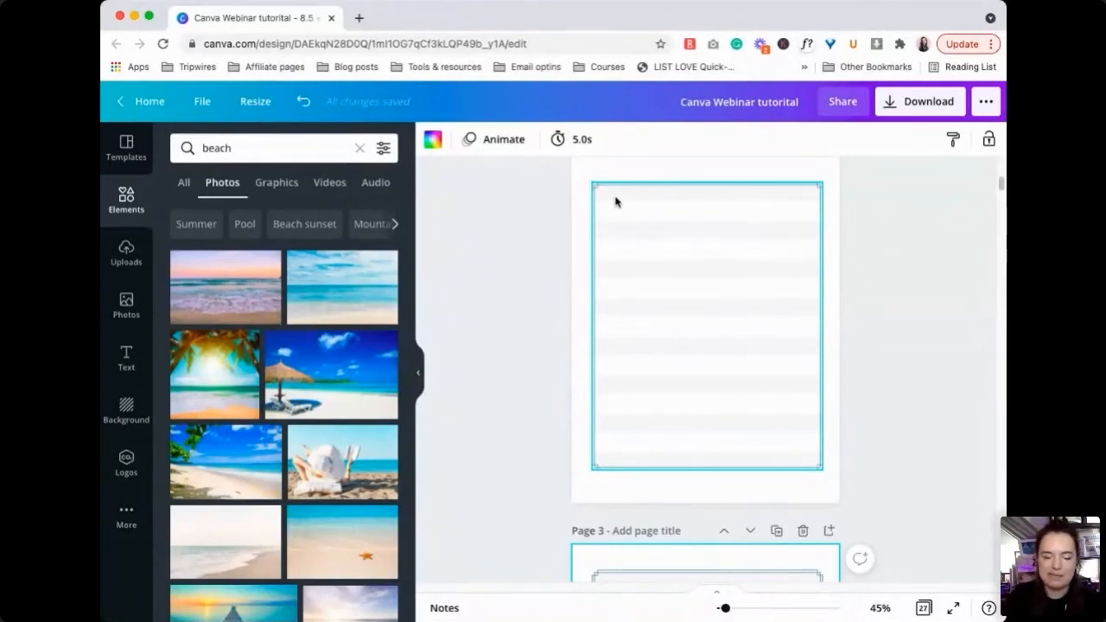
left_click(706, 328)
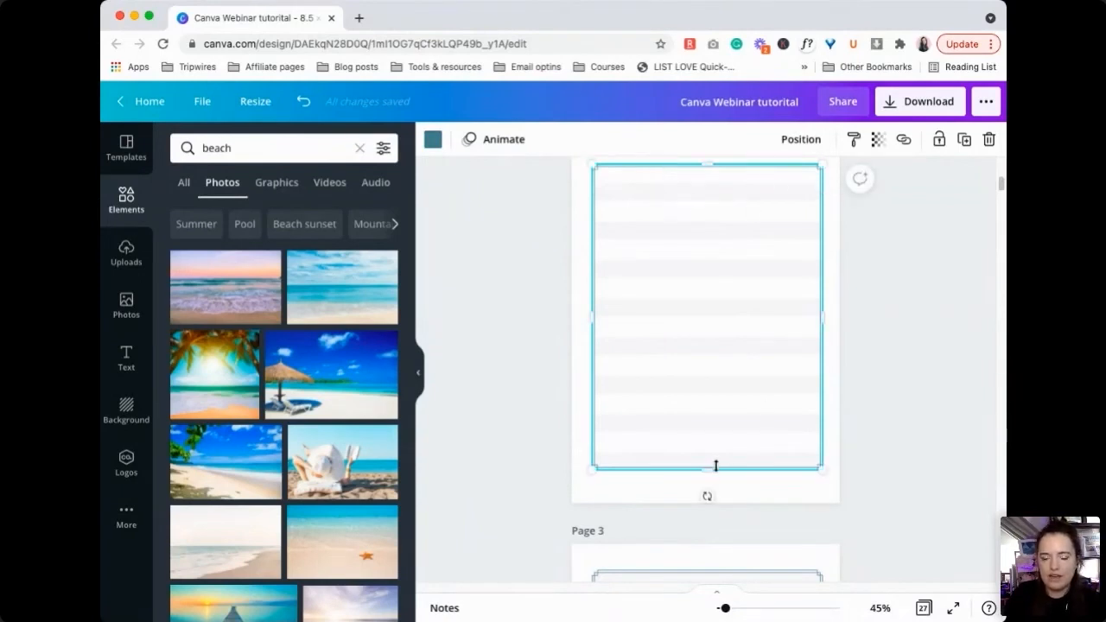
- Shrink page 3's striped block into the lower right and make its purple bars less transparent
left_click_drag(714, 467, 717, 485)
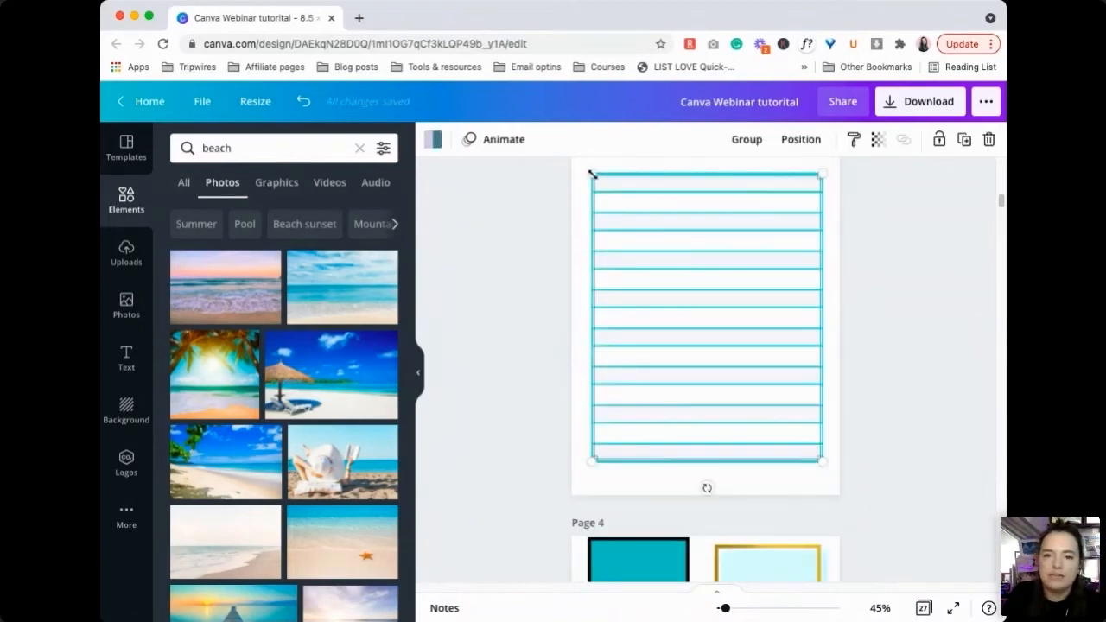
left_click_drag(590, 174, 685, 300)
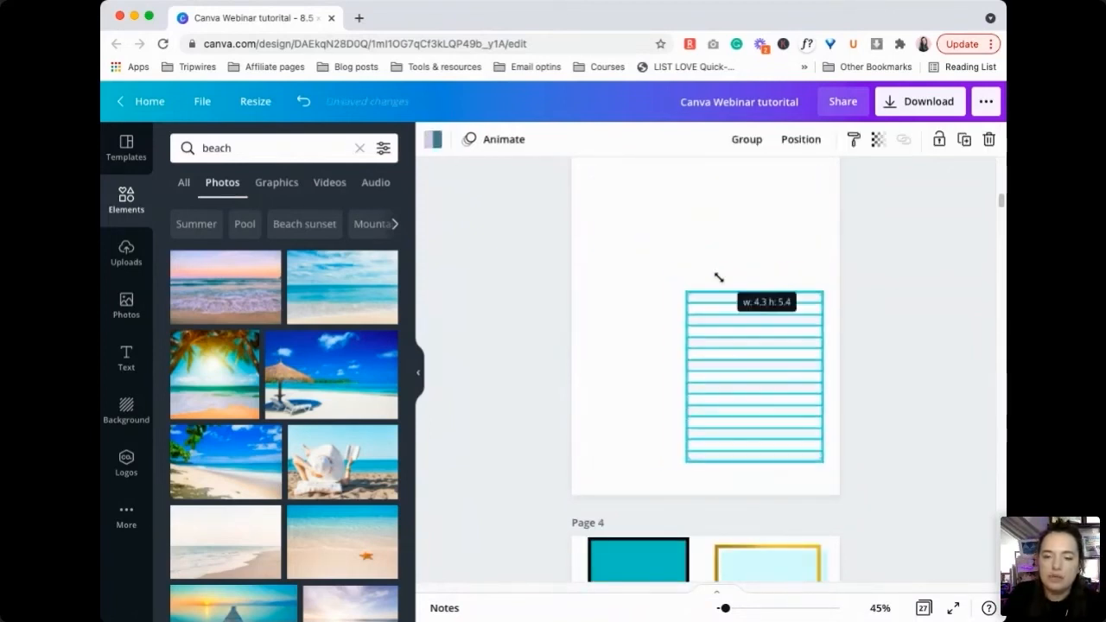
left_click_drag(686, 299, 708, 324)
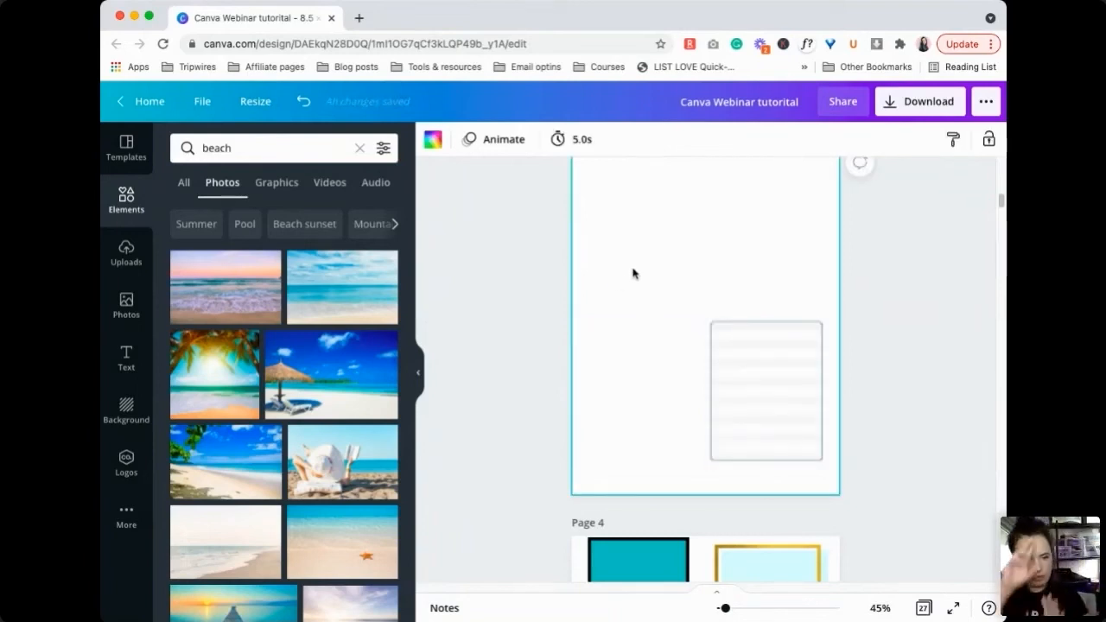
mouse_move(654, 398)
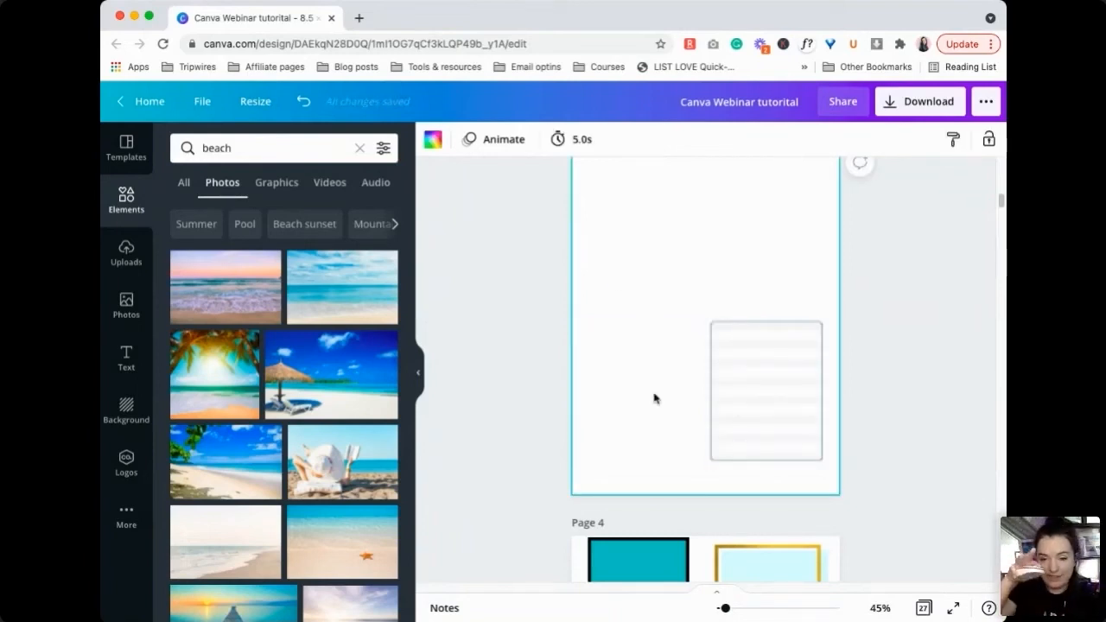
mouse_move(695, 335)
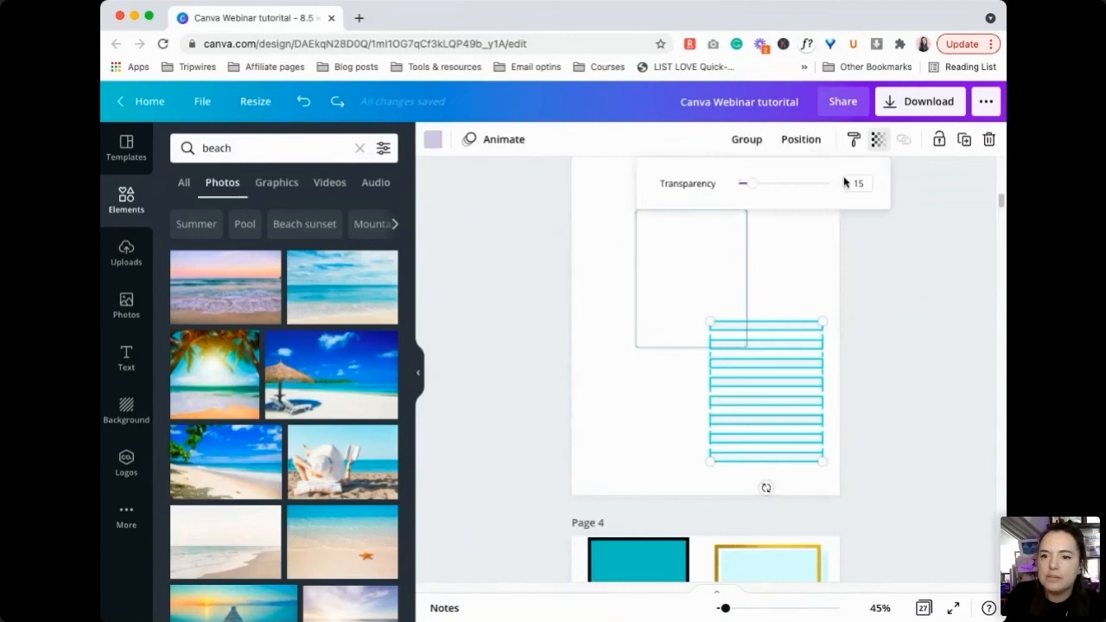
left_click_drag(748, 183, 827, 182)
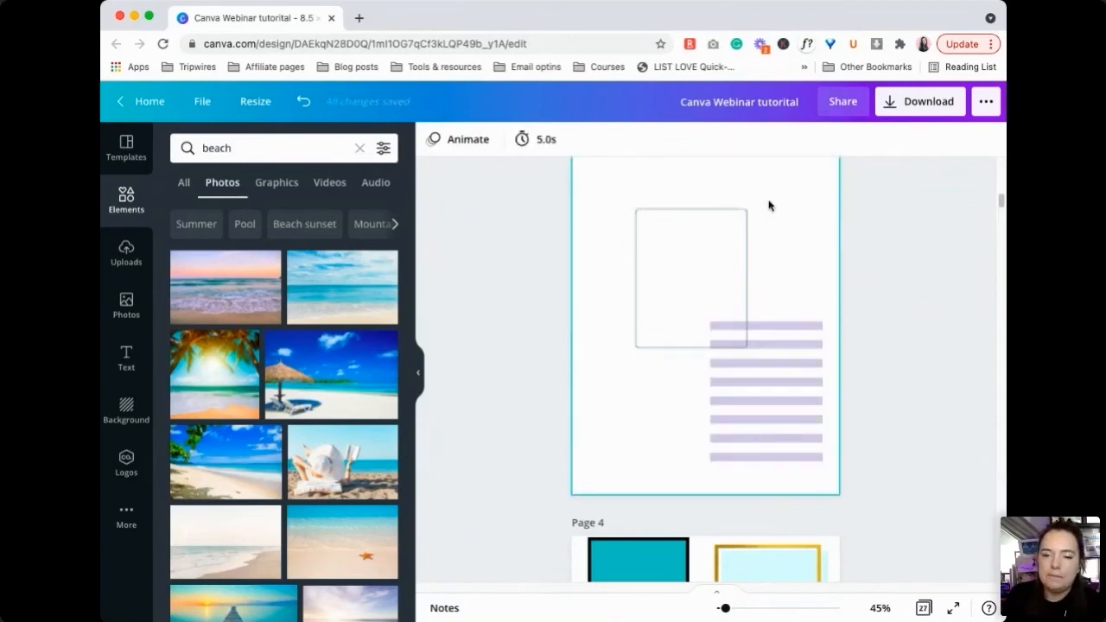
- Select the outlined box on the copied page to prepare it for resizing
left_click(689, 276)
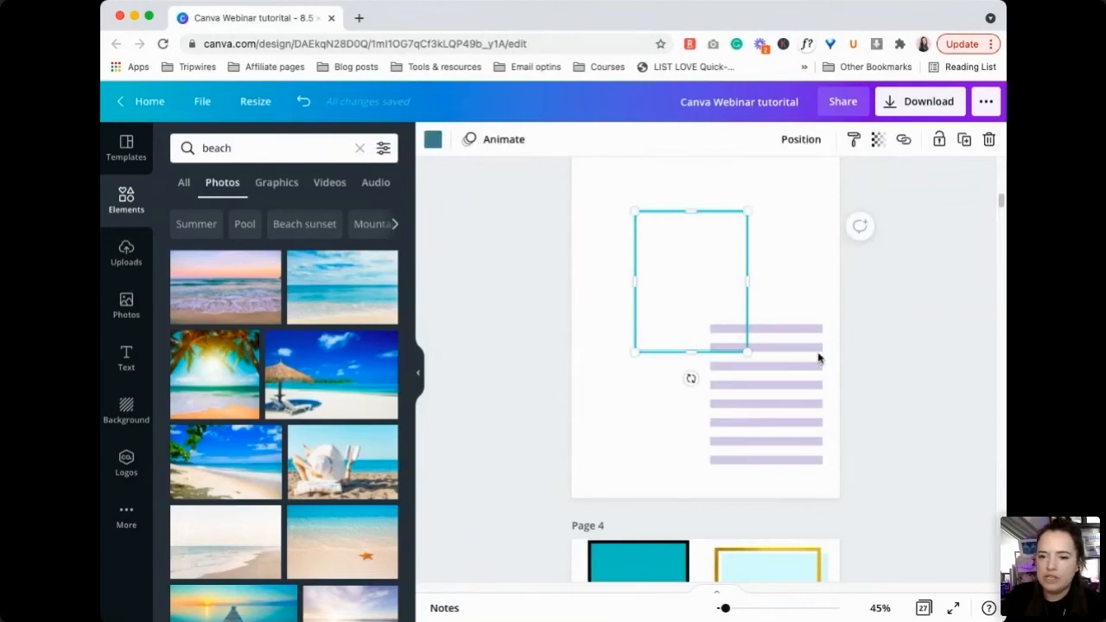
mouse_move(858, 330)
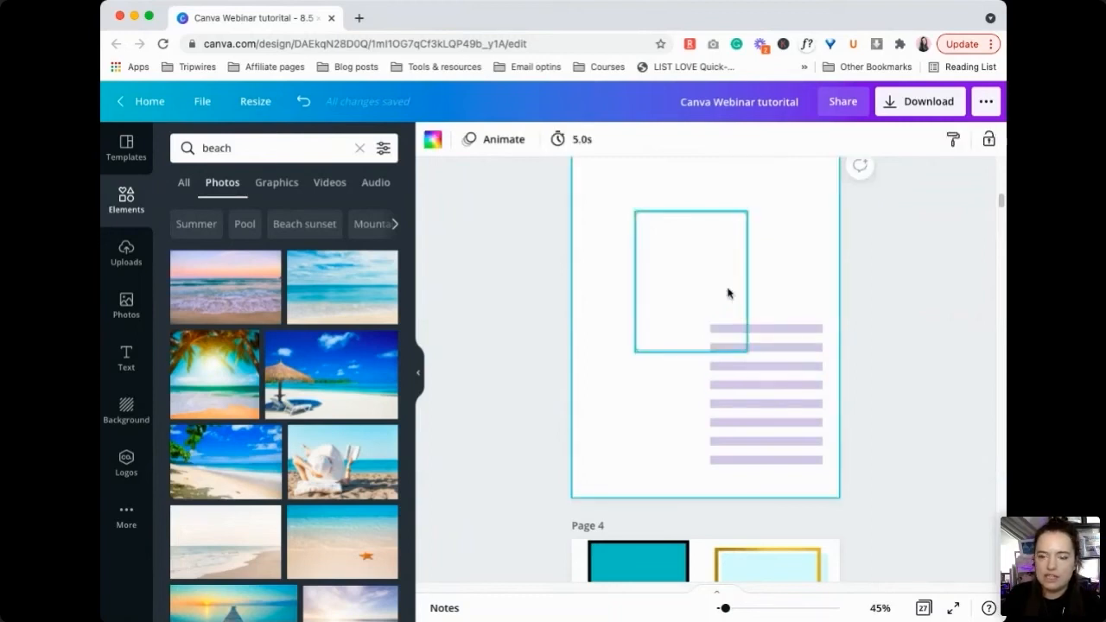
left_click(688, 277)
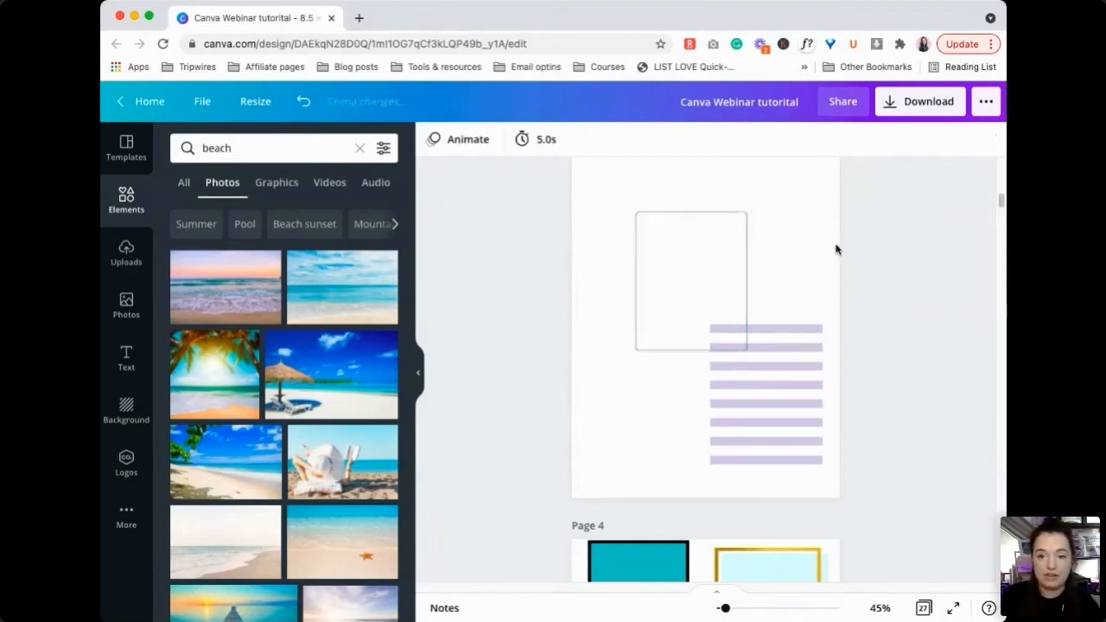
left_click(689, 280)
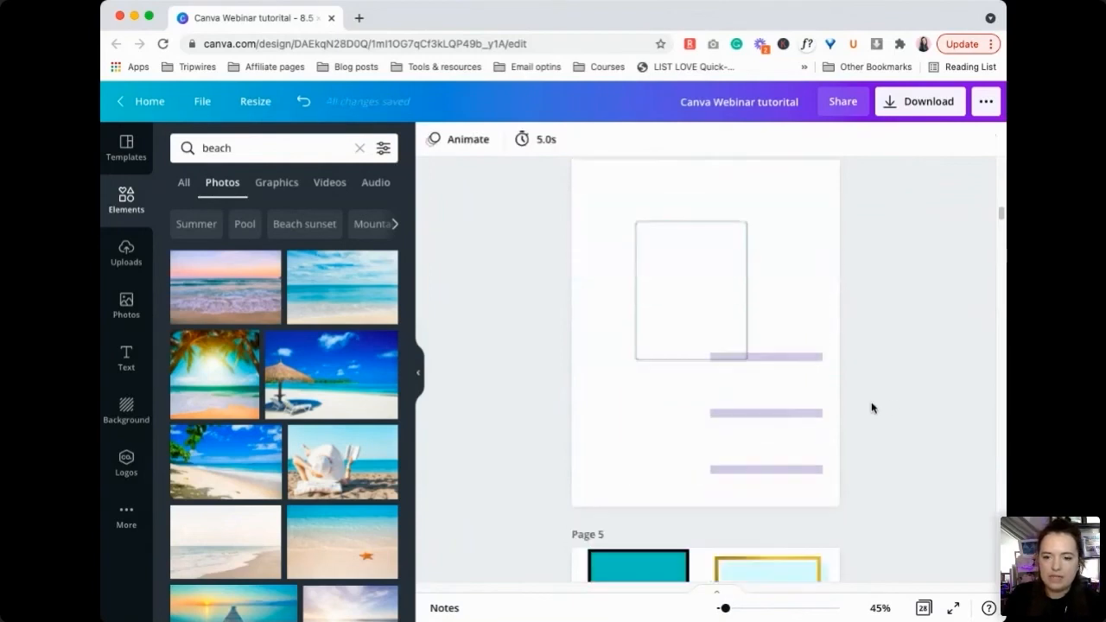
left_click(689, 291)
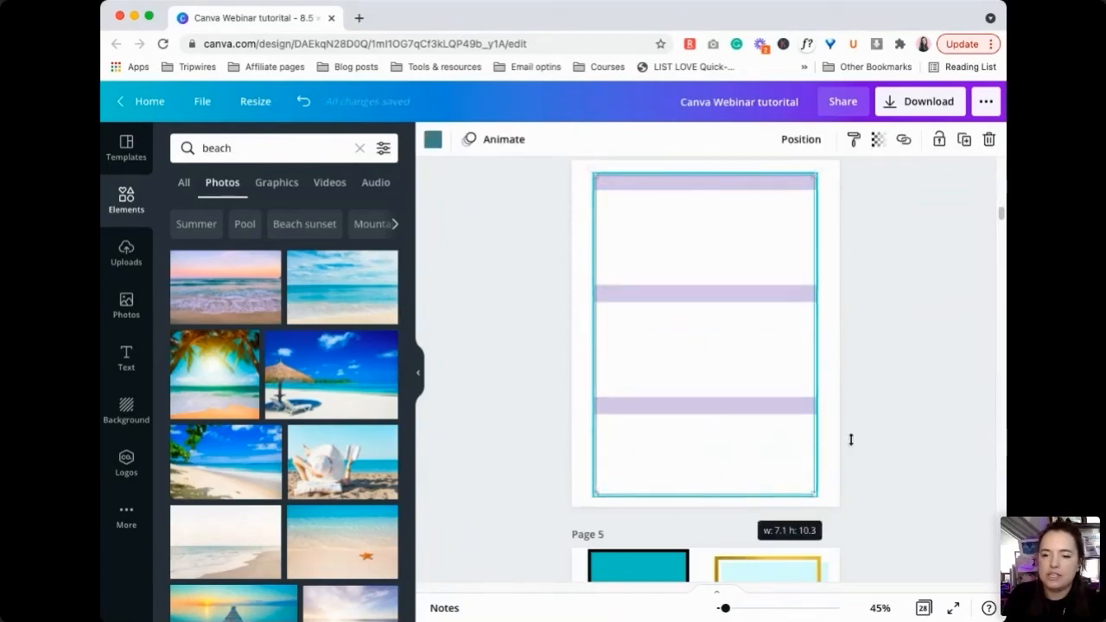
left_click(878, 436)
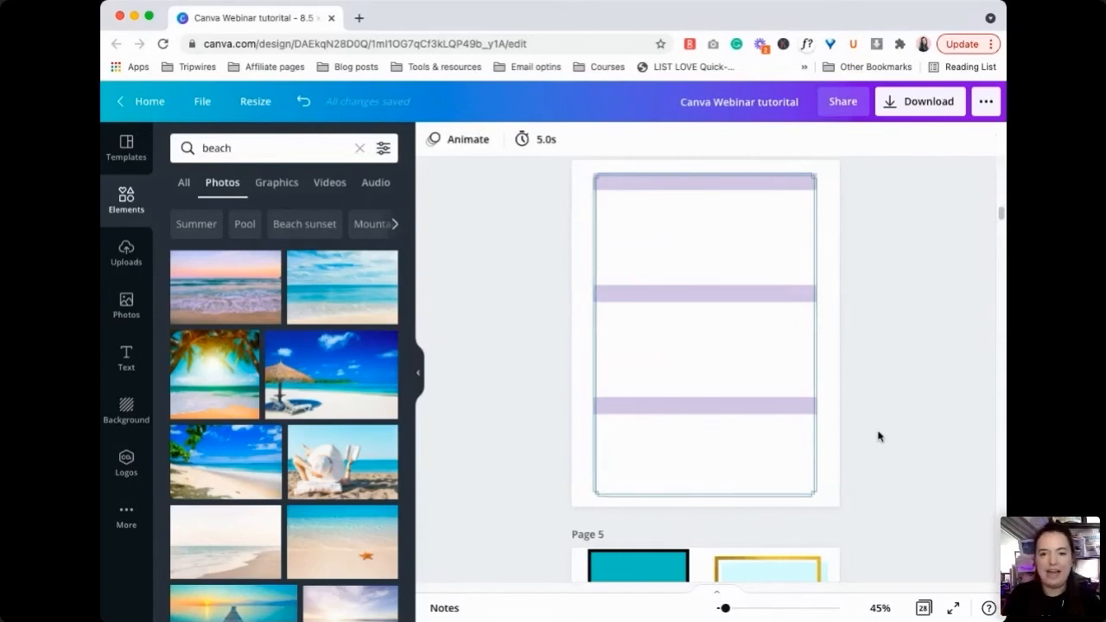
left_click(696, 193)
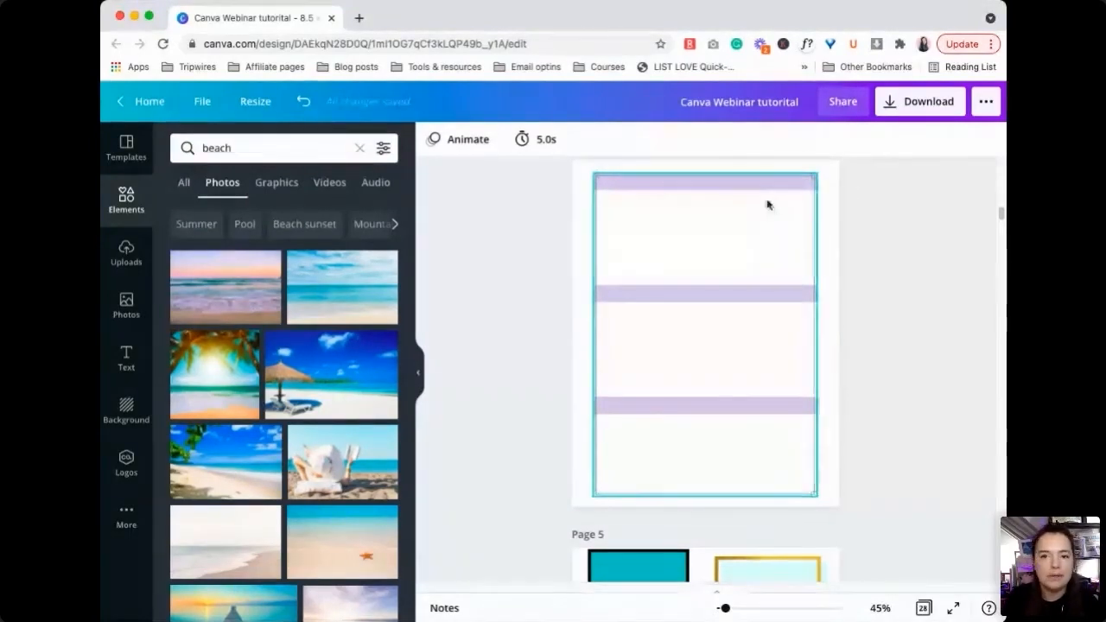
right_click(769, 204)
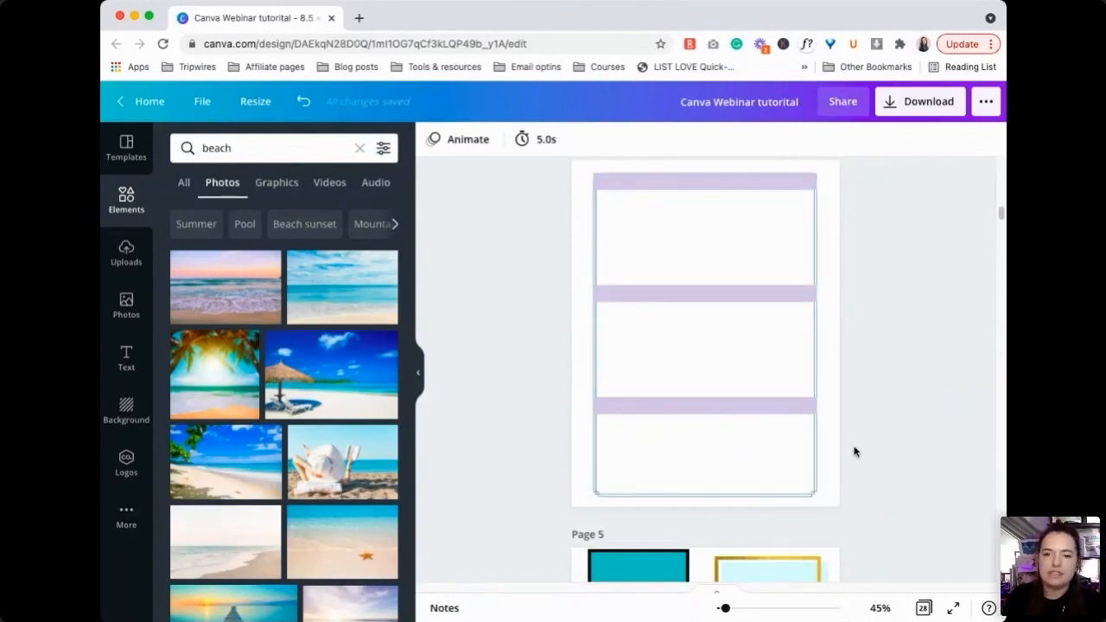
- Select the outlined box with its purple bars and reposition them together on the page
left_click(704, 333)
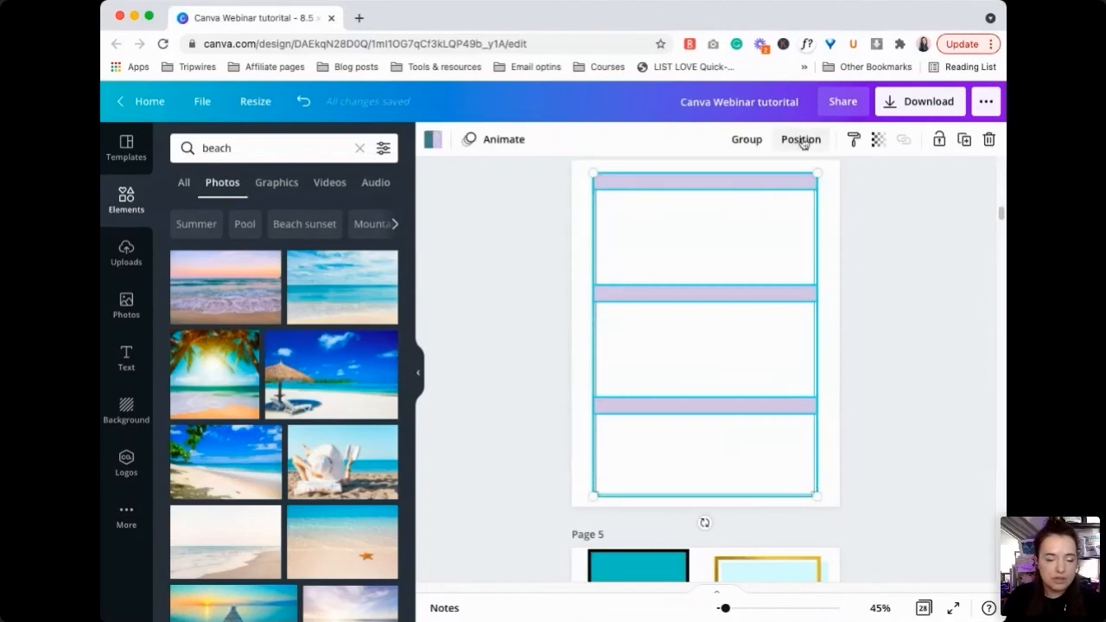
left_click(800, 139)
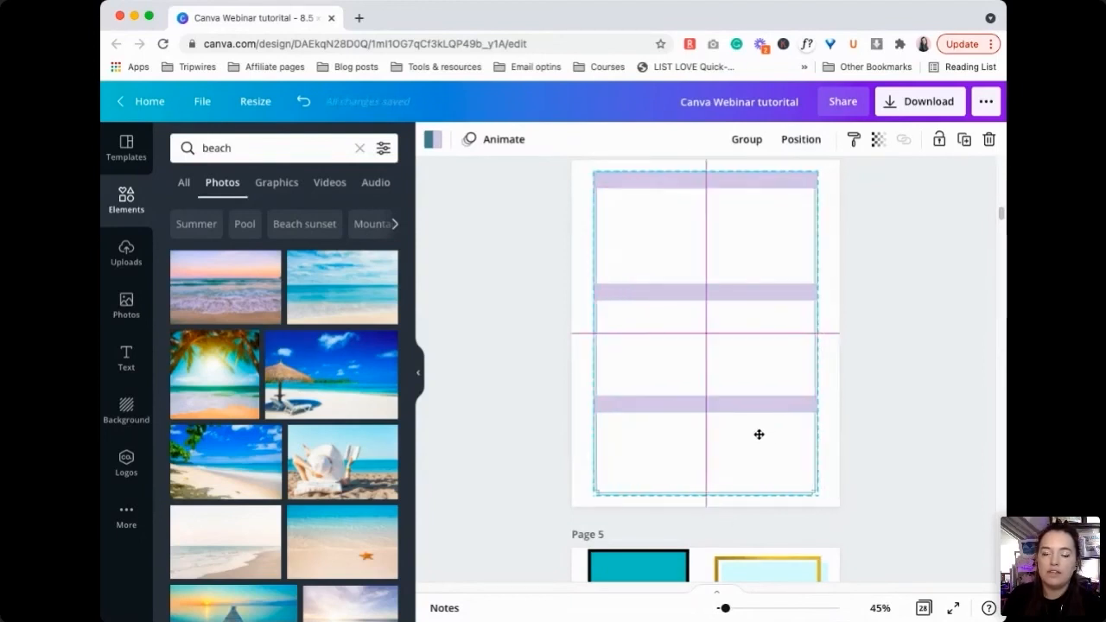
left_click(701, 244)
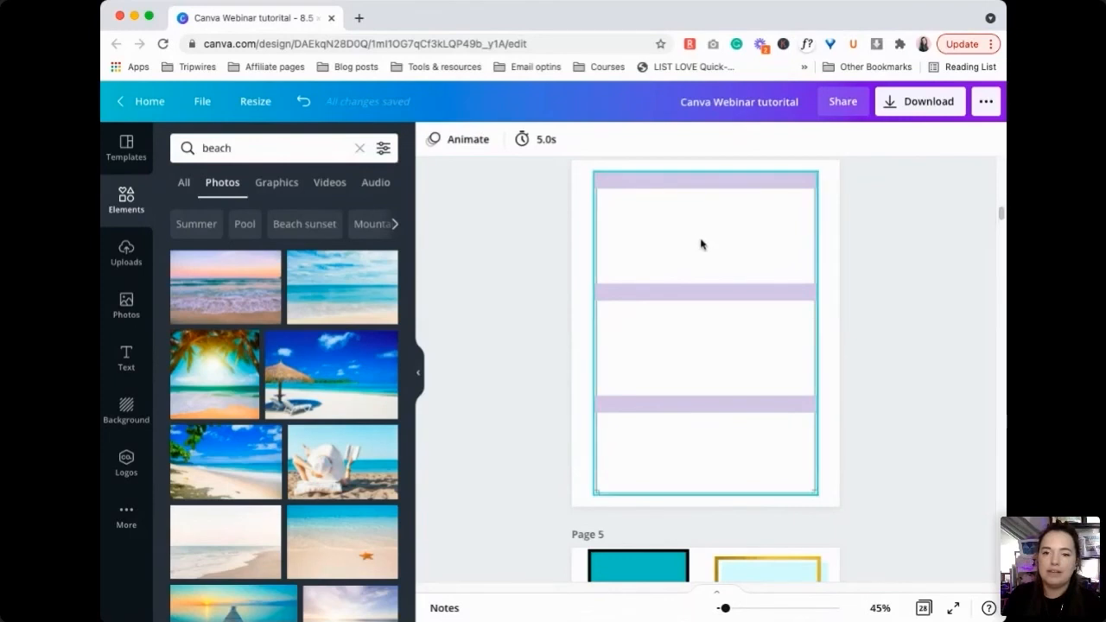
left_click(704, 242)
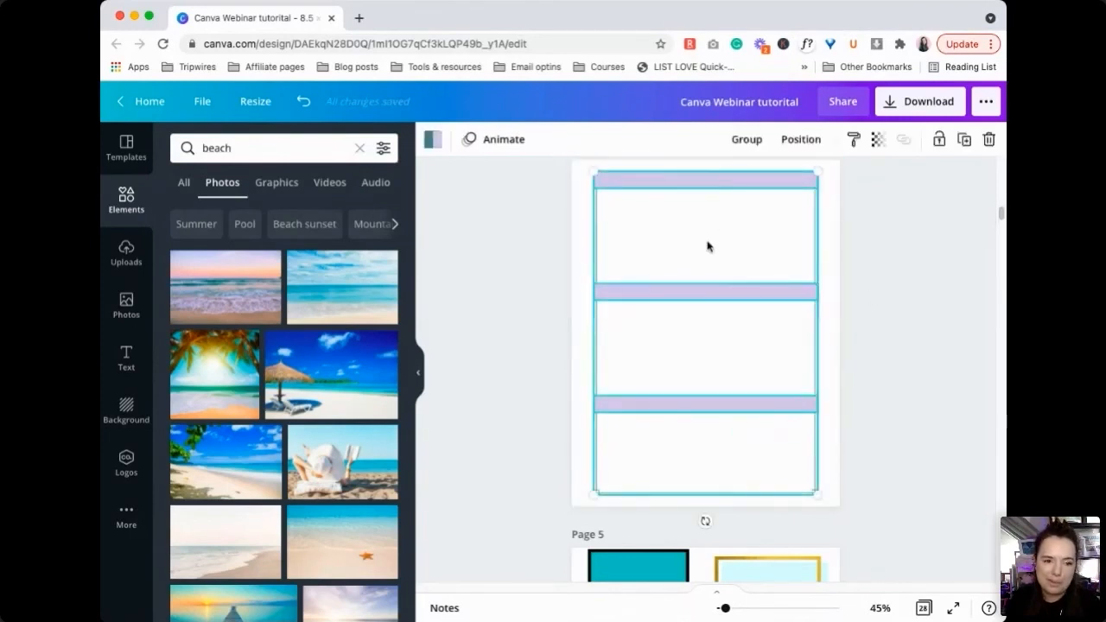
left_click(801, 139)
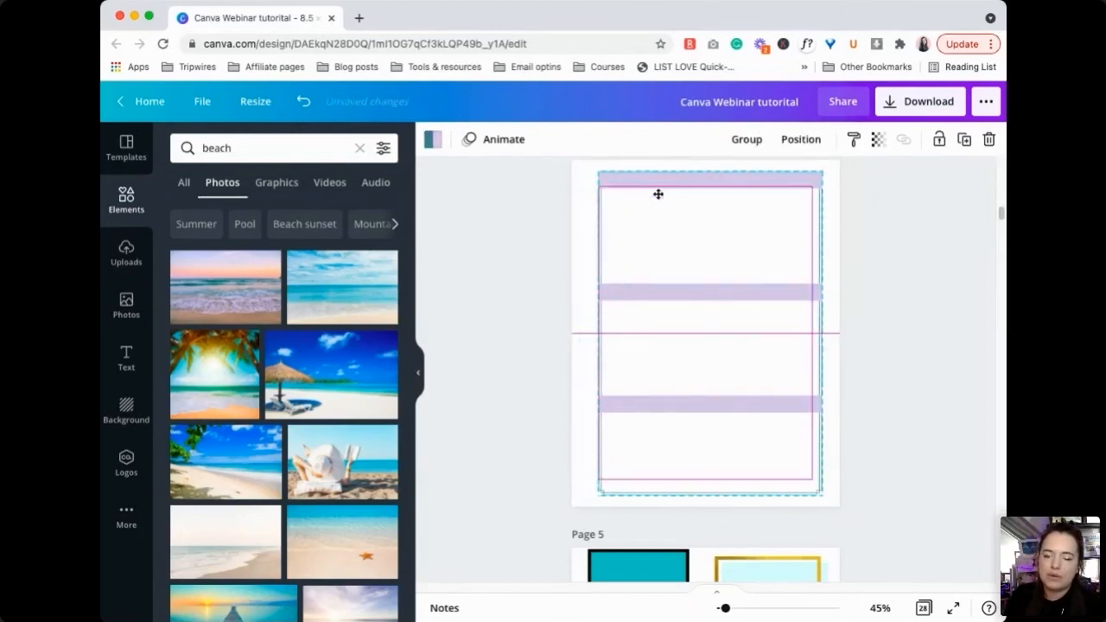
- Deselect everything, then select the outlined box again
left_click(963, 403)
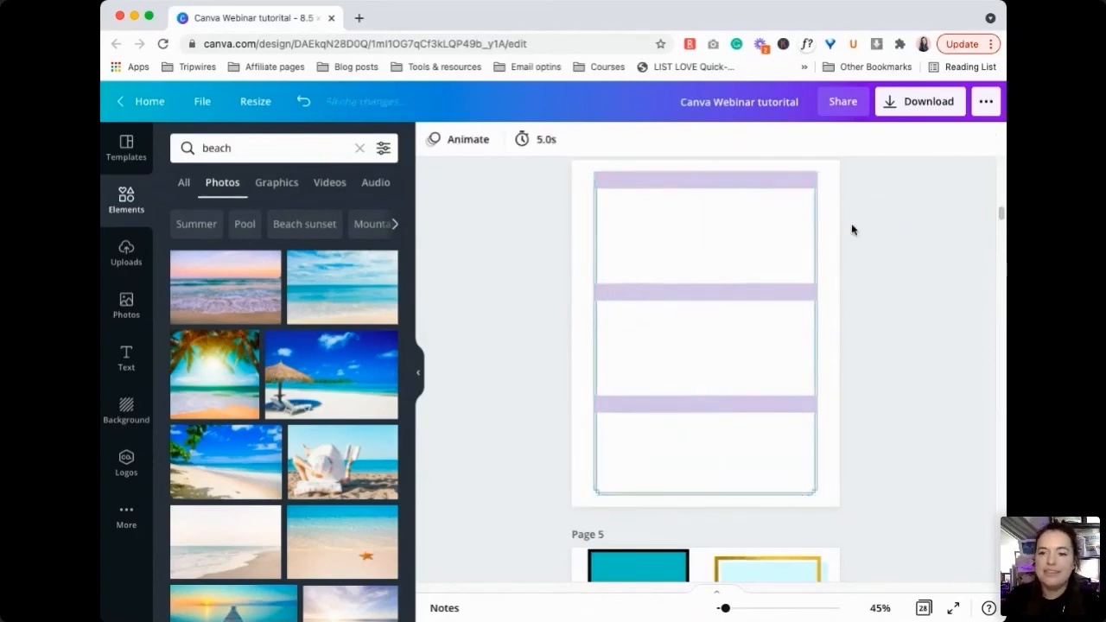
left_click(704, 432)
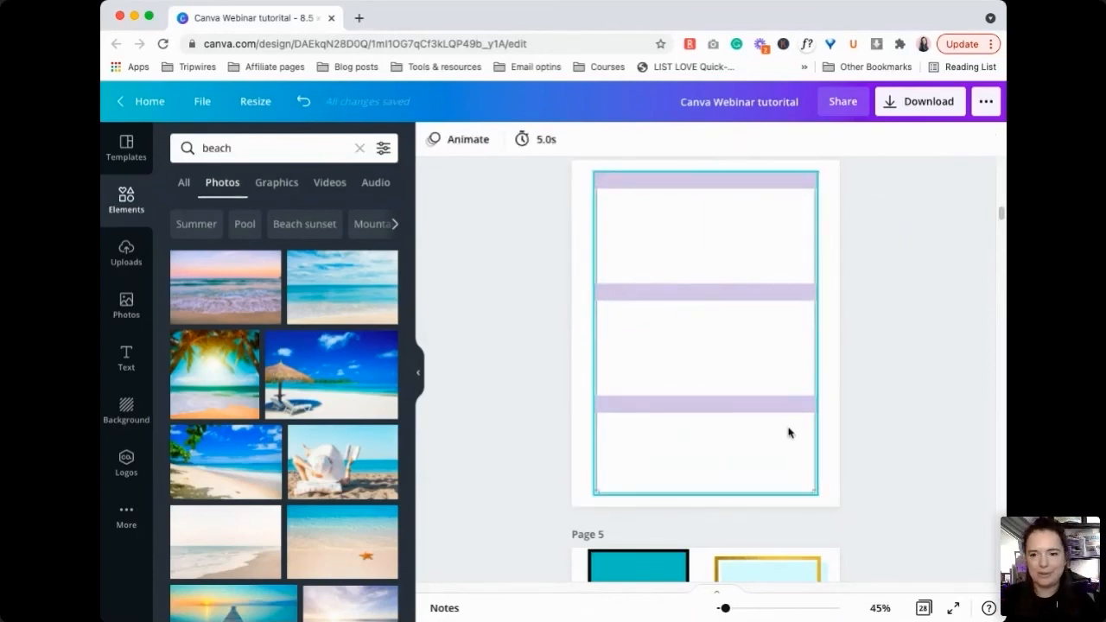
scroll("up", 3)
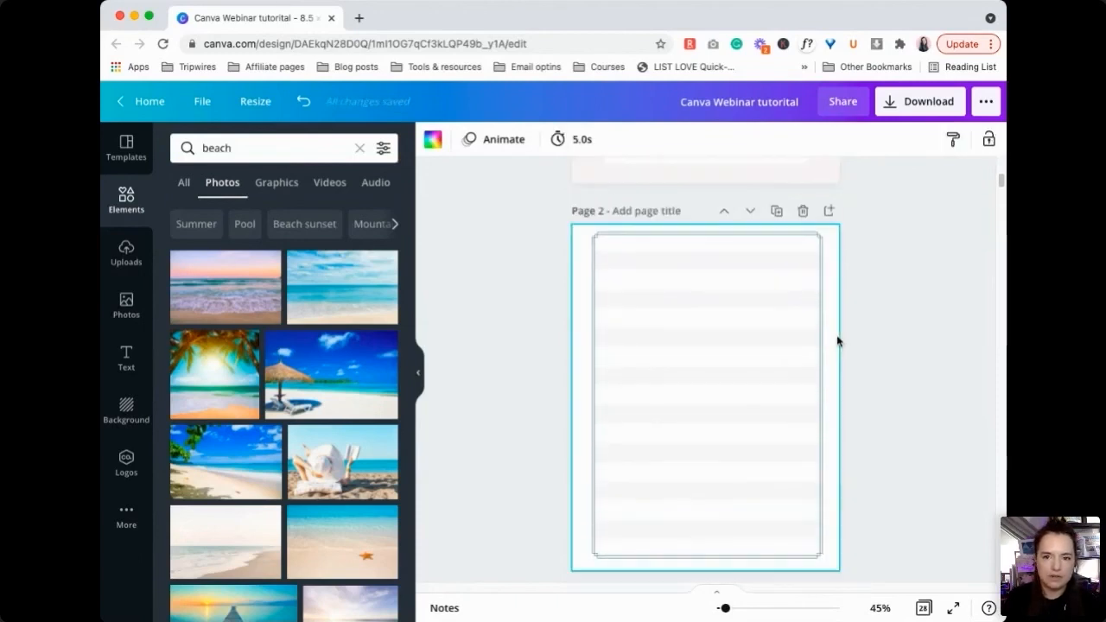
scroll("up", 3)
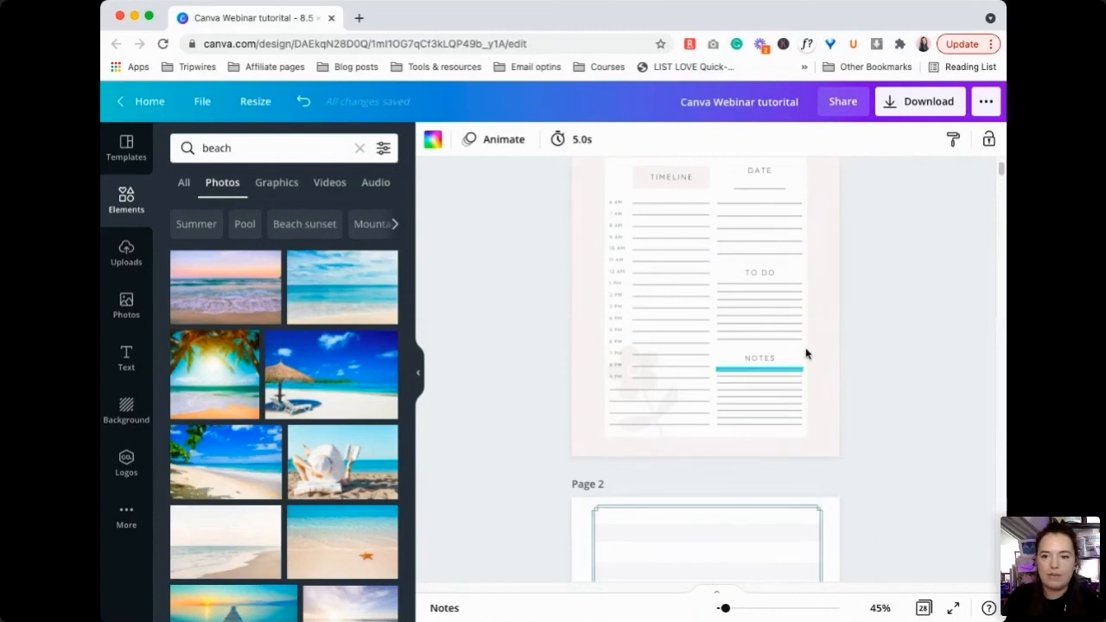
scroll("down", 3)
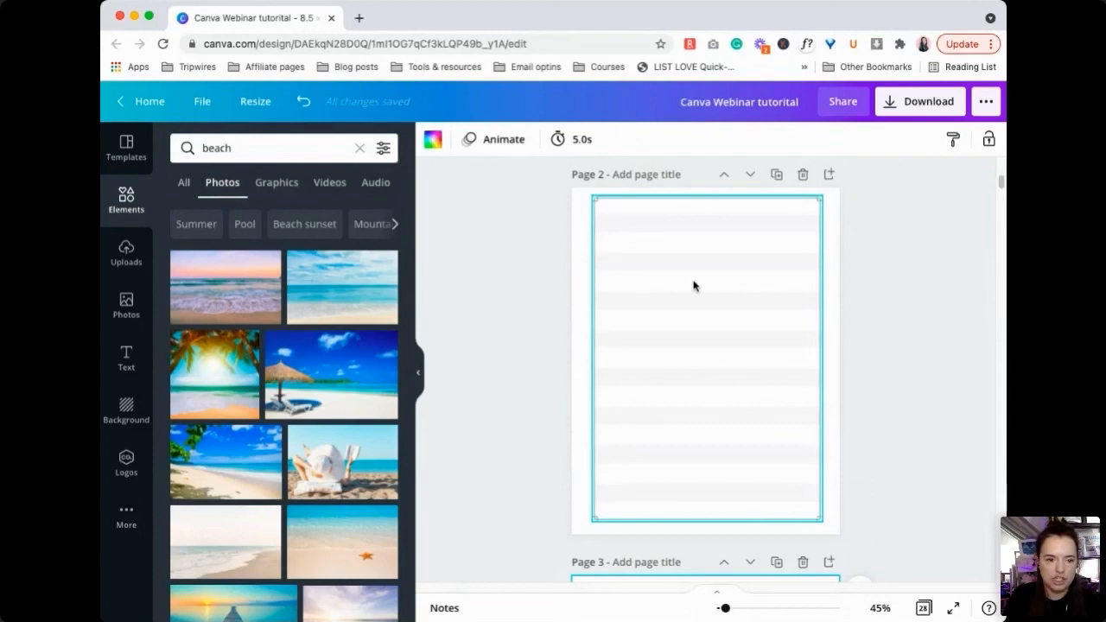
scroll("down", 3)
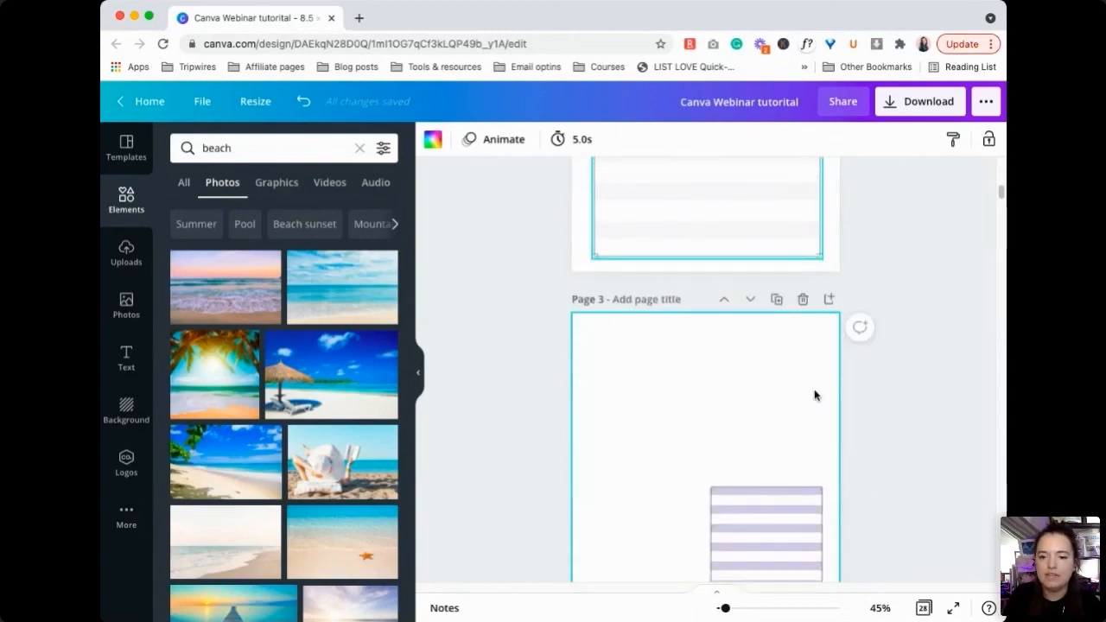
scroll("down", 3)
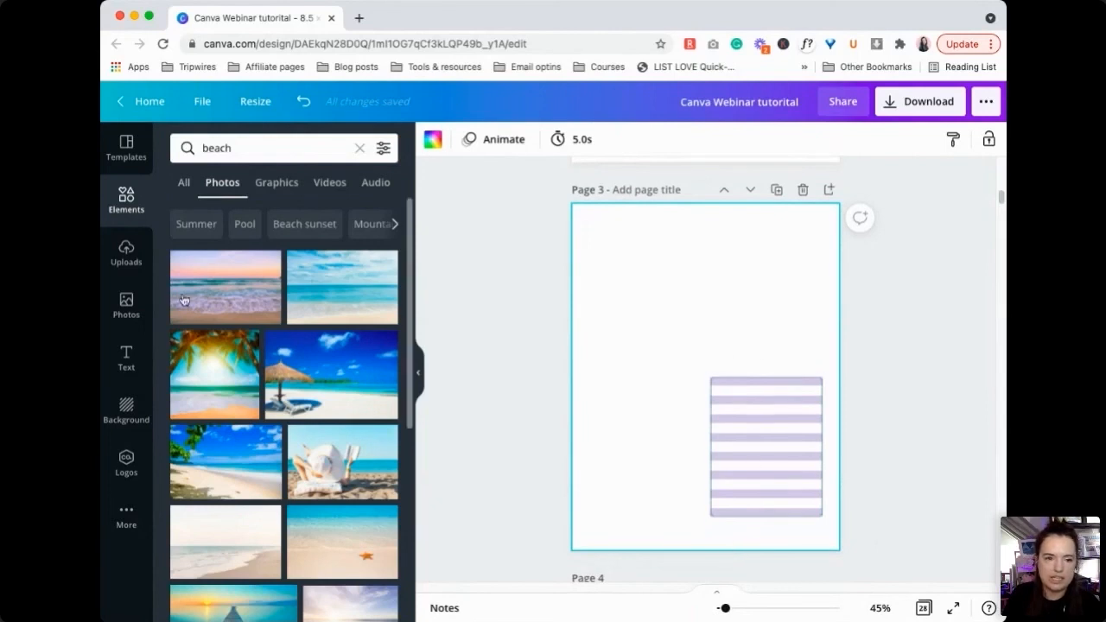
scroll("down", 3)
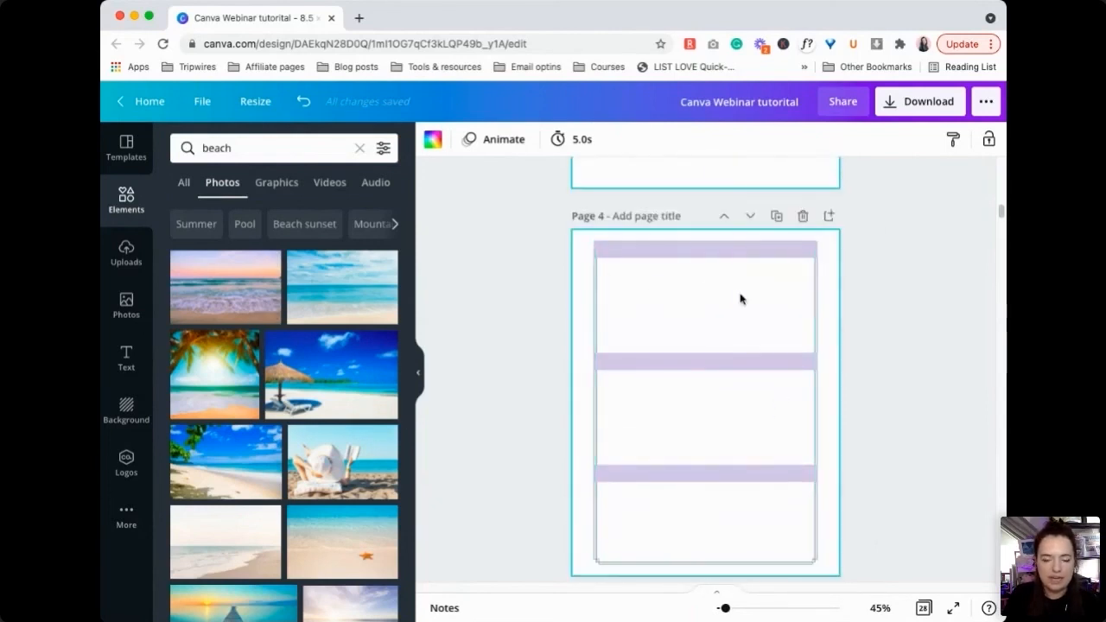
left_click(705, 389)
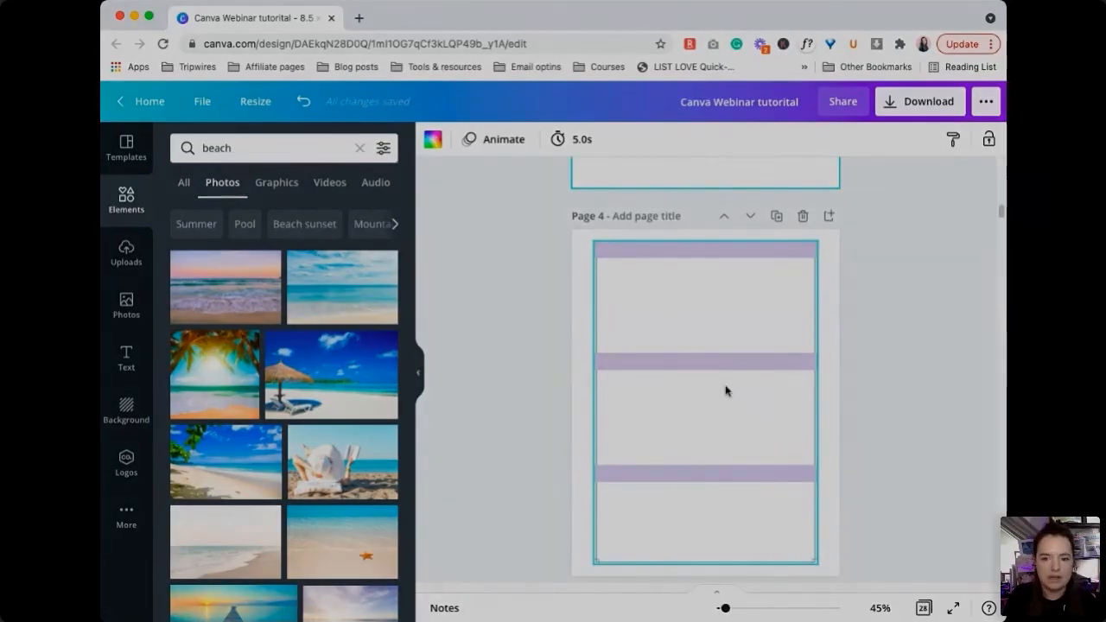